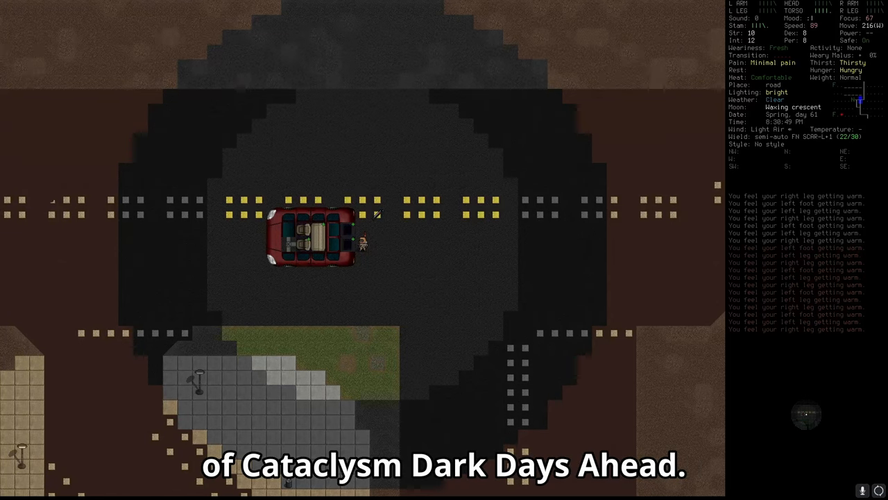
Step: Survey the overmap around Pawtucket and set a waypoint northwest of town
key("m")
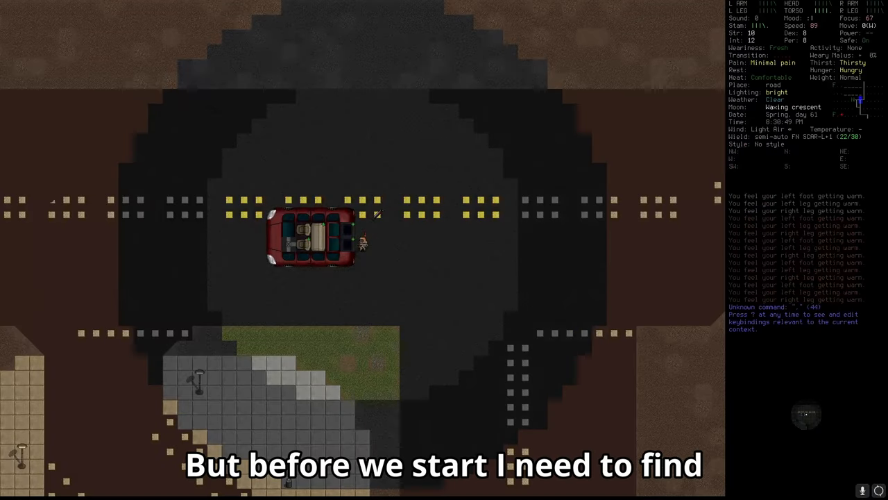
key("m")
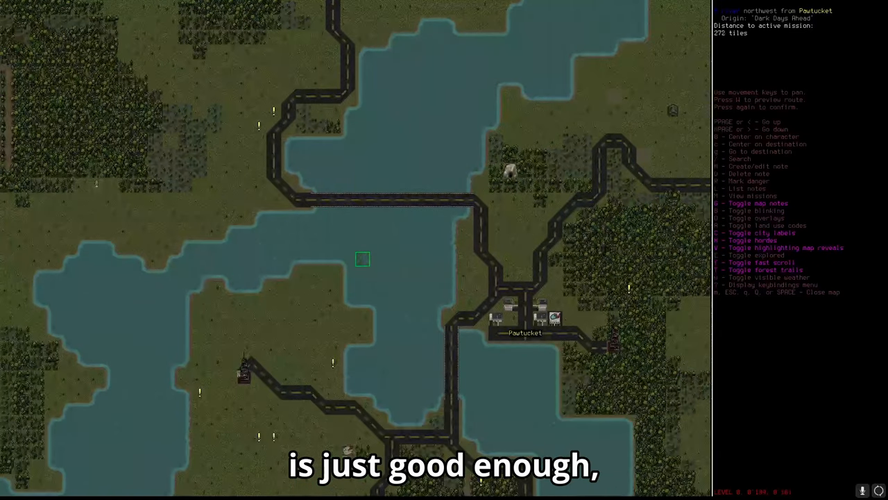
Step: Auto-drive the V6 Sports Sedan to the waypoint and park on the bridge overpass
key("Escape")
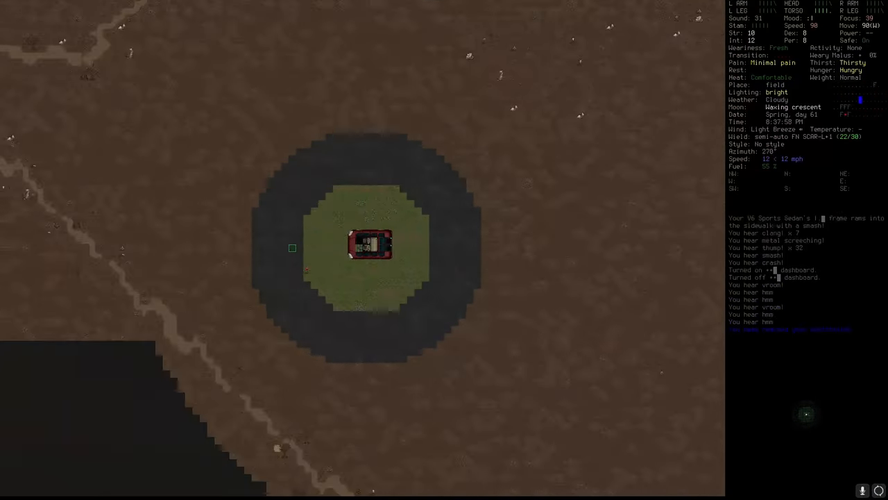
key("m")
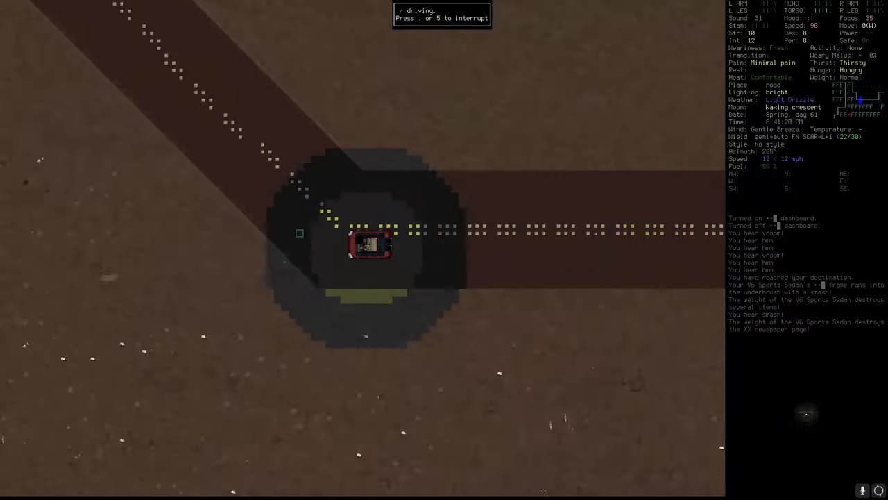
key("m")
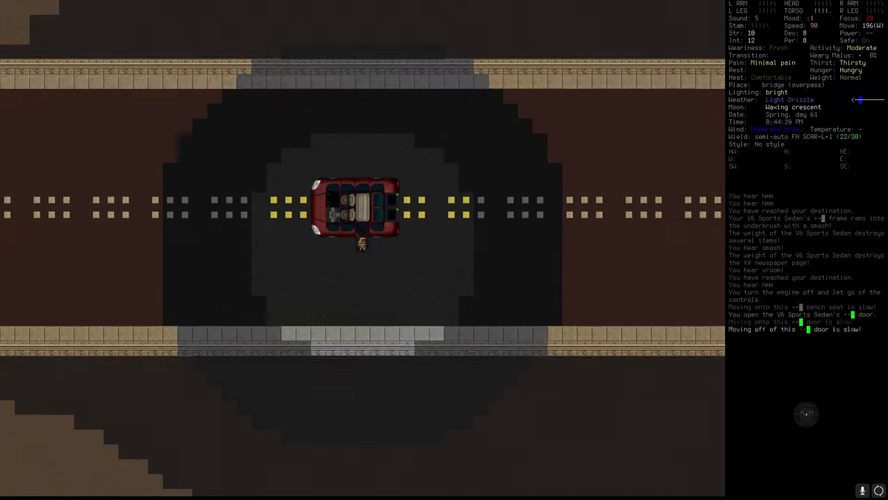
Step: Start practising dodge (beginner) from the PRACTICE activities list
key("E")
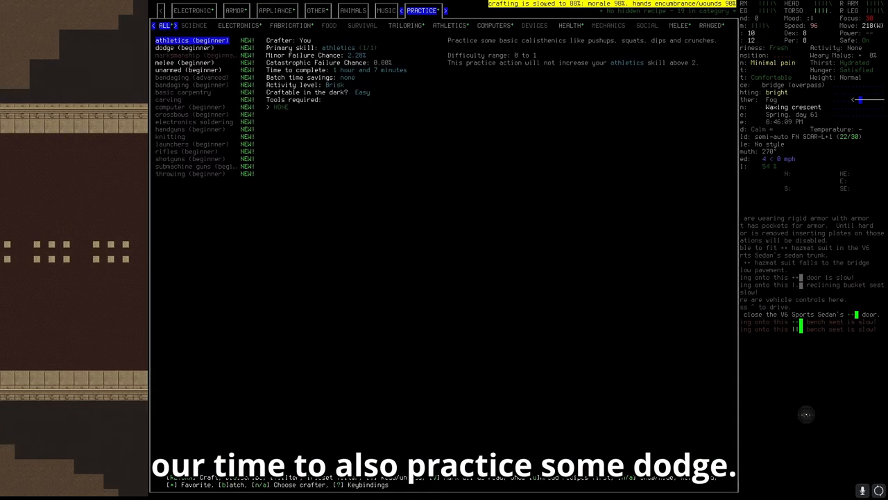
left_click(185, 47)
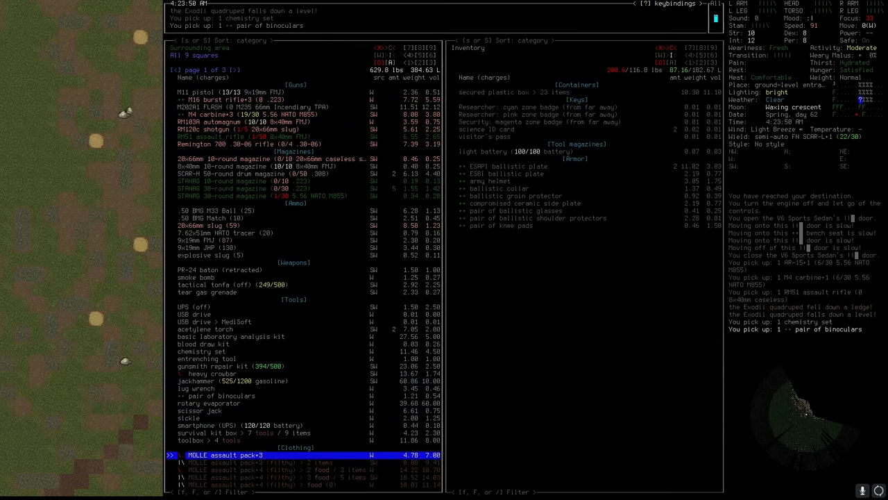
Step: Finish with the loot screen and walk over to chat with Rubik the cyborg
key("Escape")
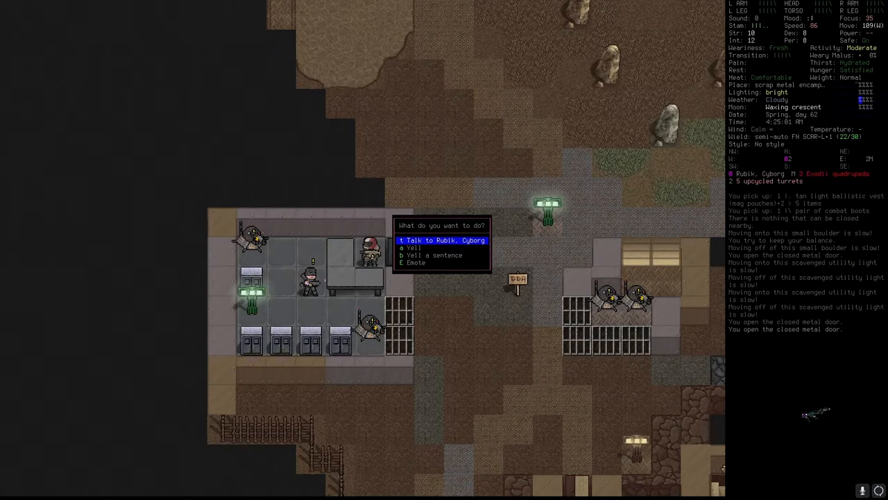
Step: Browse Rubik's trade screen, say goodbye and exit through the metal door
key("t")
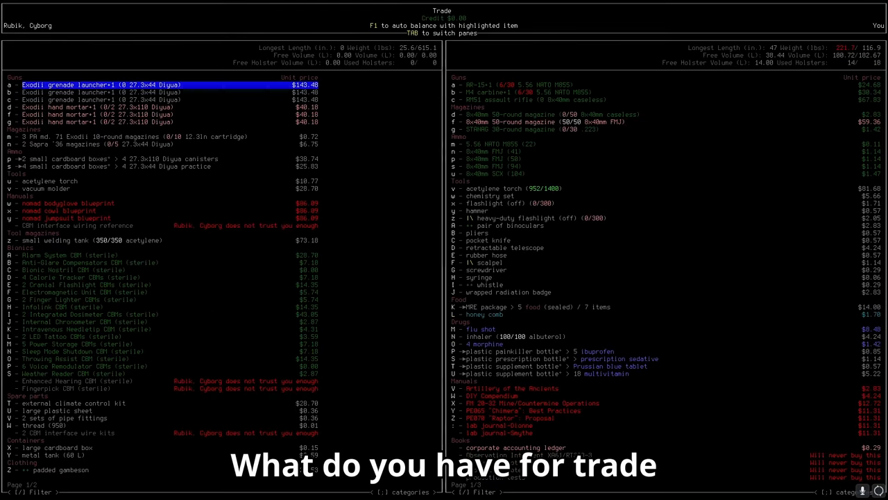
left_click(76, 344)
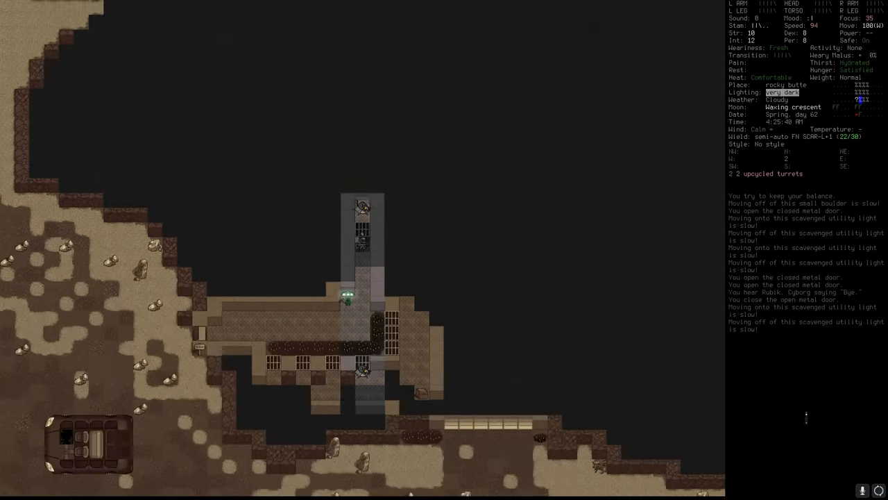
Step: Honk the sedan's horn while driving to draw the ants off, then stop on the road
key("m")
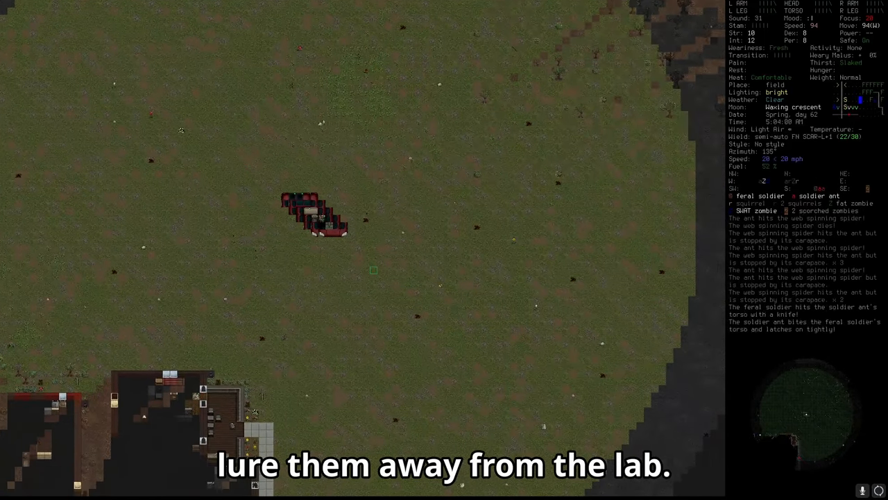
key("m")
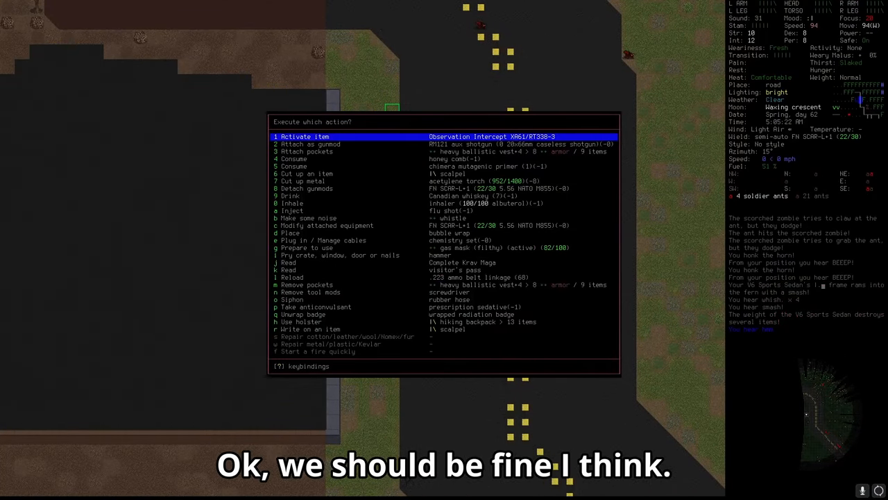
Step: Recharge the empty flashlight (off) (0/300) from the reload list
key("escape")
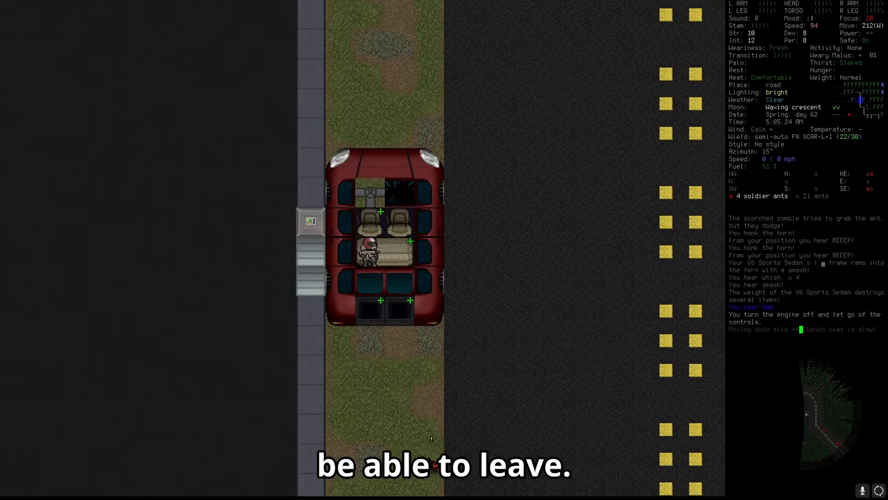
key("r")
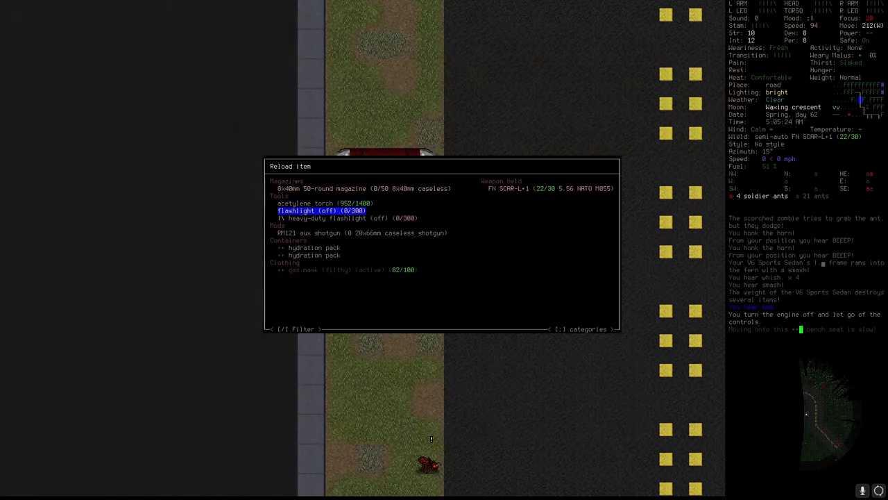
key("Escape")
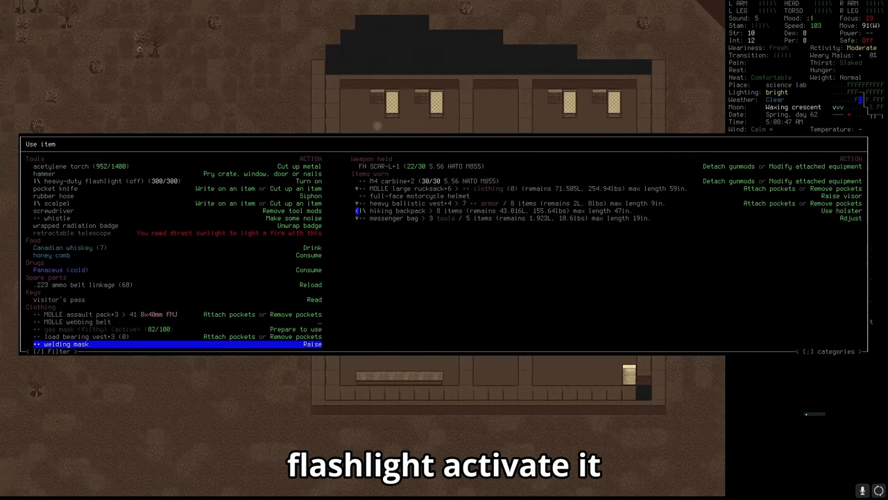
Step: Switch on the heavy-duty flashlight and head down to the lab's lower rooms
key("up")
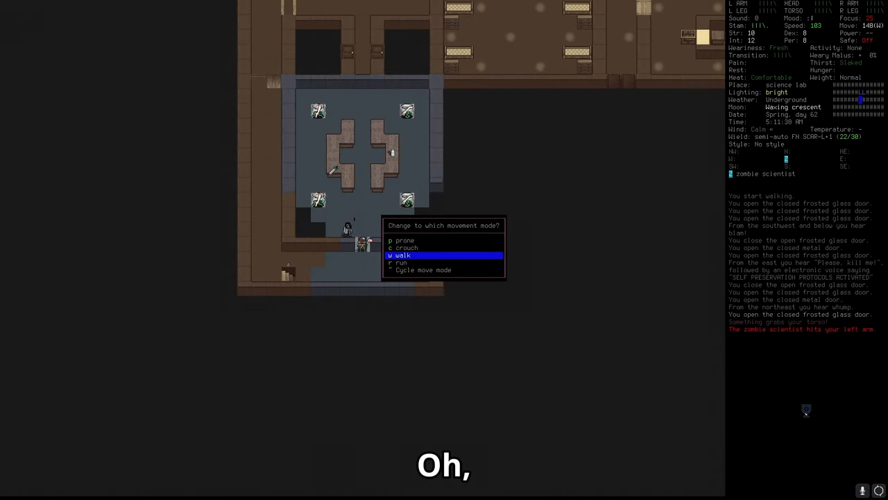
Step: Switch to running and struggle out of the zombie scientist's grab
left_click(399, 254)
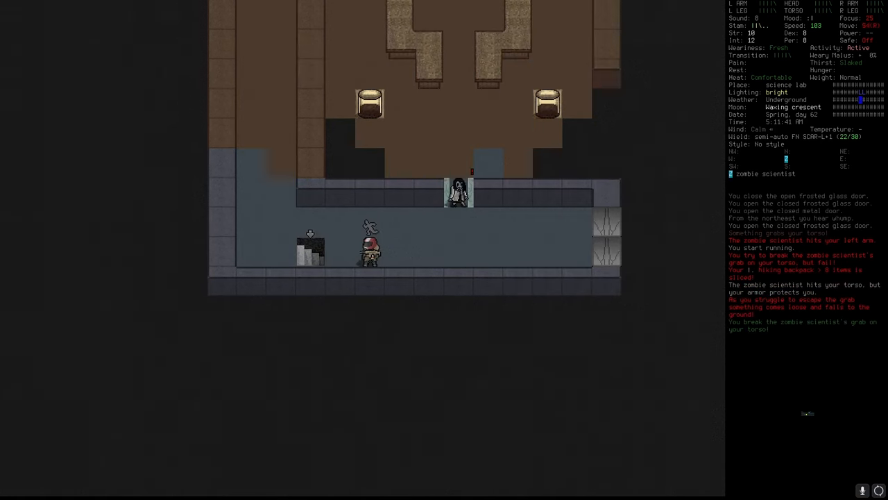
key("f")
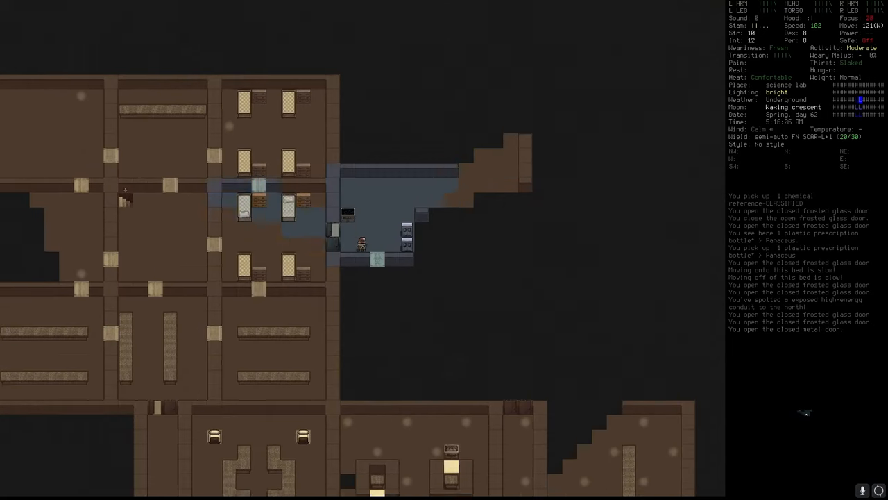
Step: Pry open the storage-aisle crates and inspect their contents, finding plutonium fuel cells
key("i")
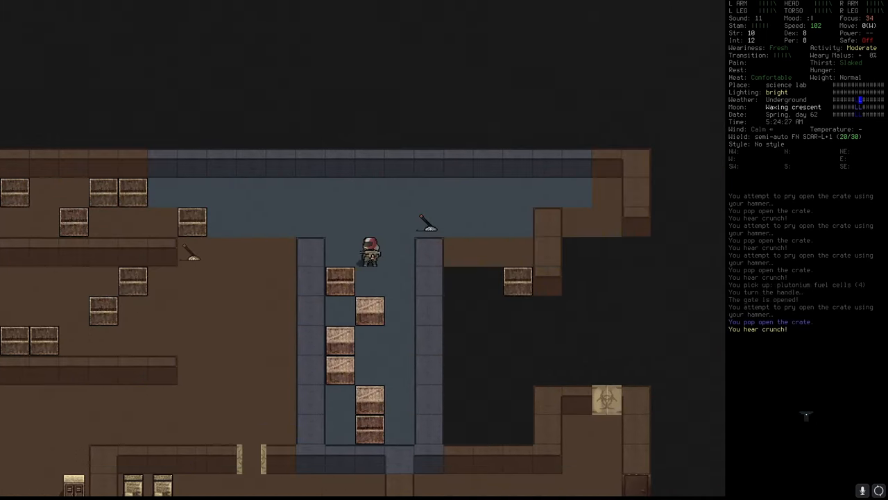
key("s")
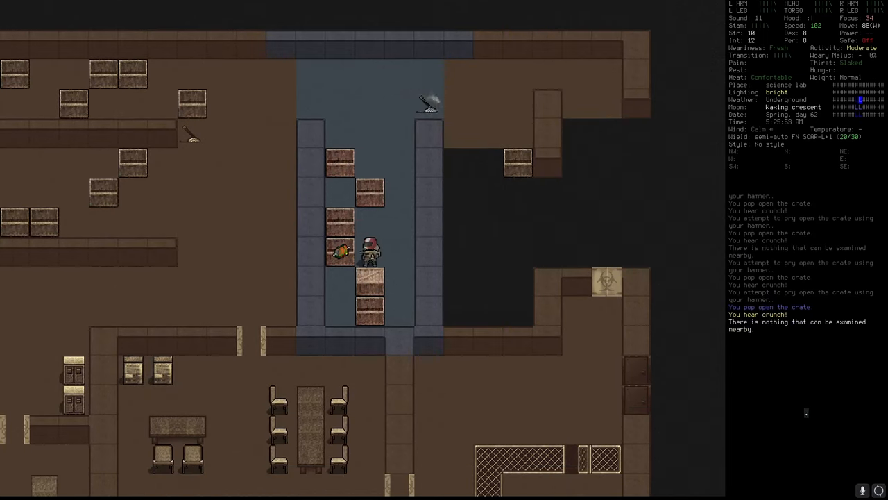
key("i")
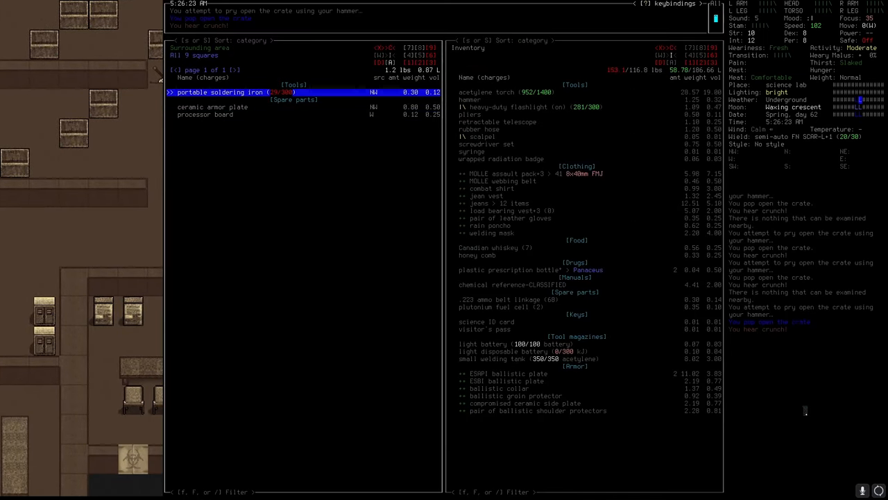
key("Escape")
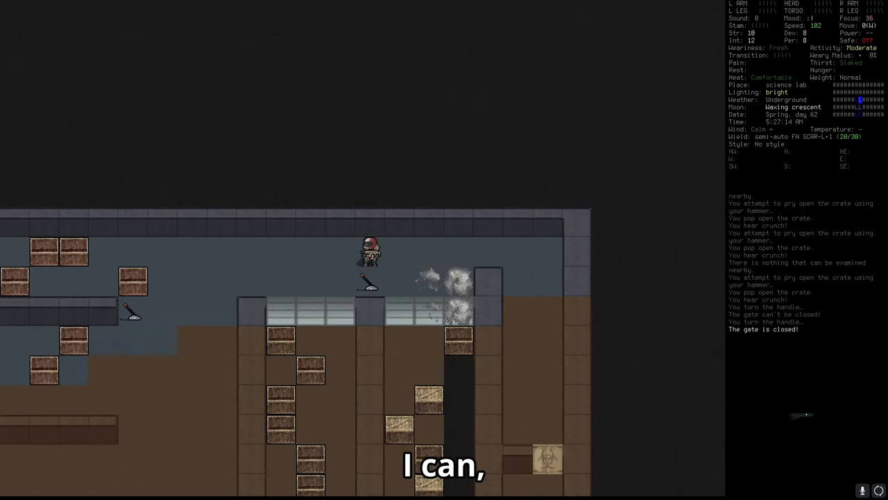
Step: Winch the storage gate up, enter the smoky aisle, and bring up the multidrop list
key("w")
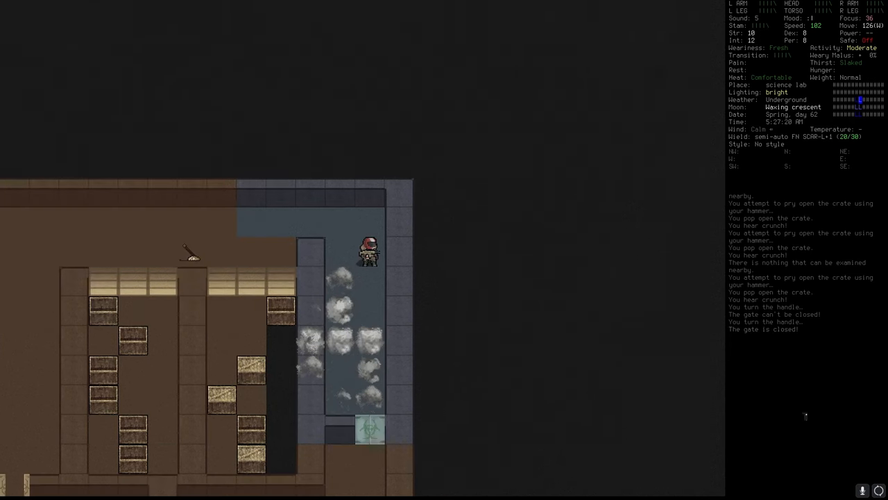
key("W")
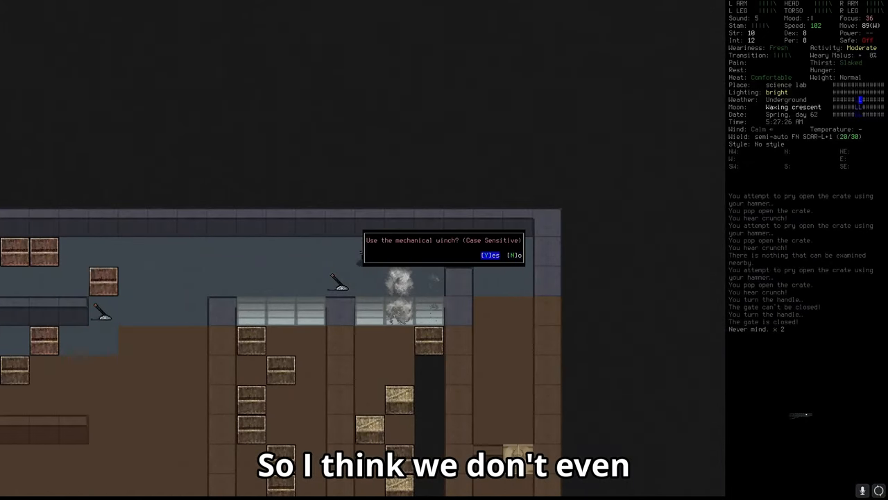
key("Y")
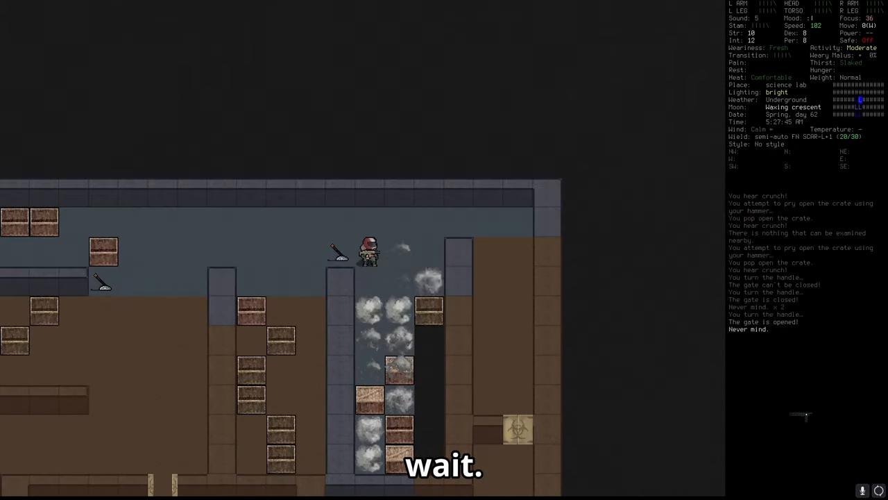
key("W")
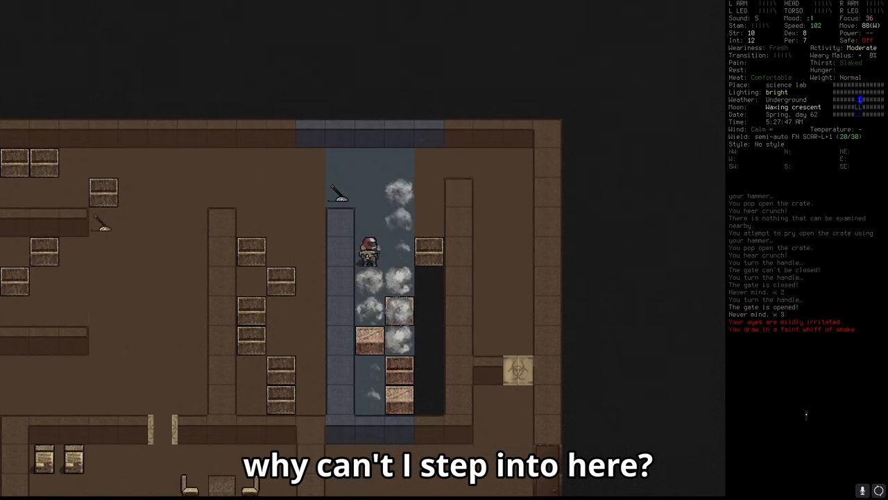
key("D")
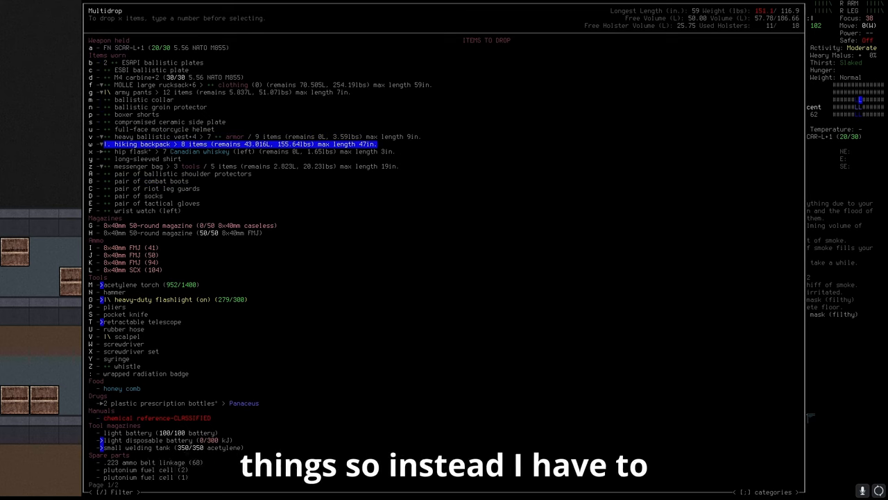
Step: Finish dropping items, pass the reinforced glass doors, and pick up the fast-acting sedative bottle
key("up")
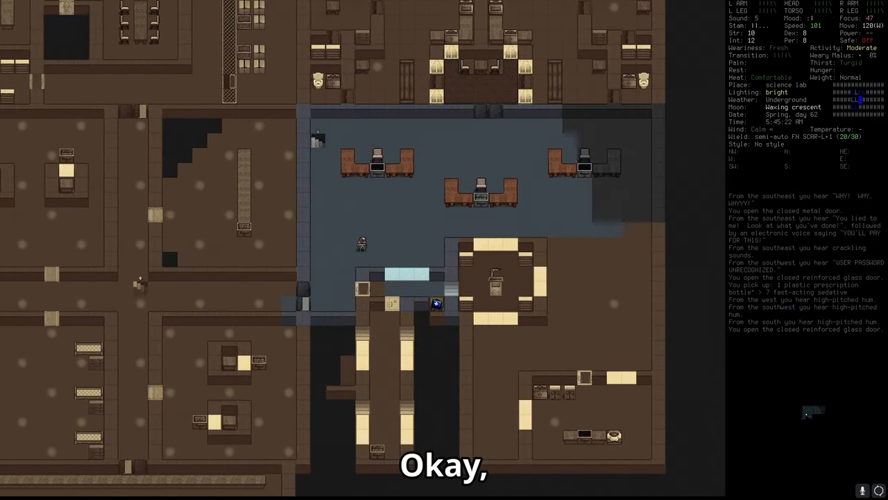
Step: Pick up the microcentrifuge and open the frosted glass doors into the office wing
key("a")
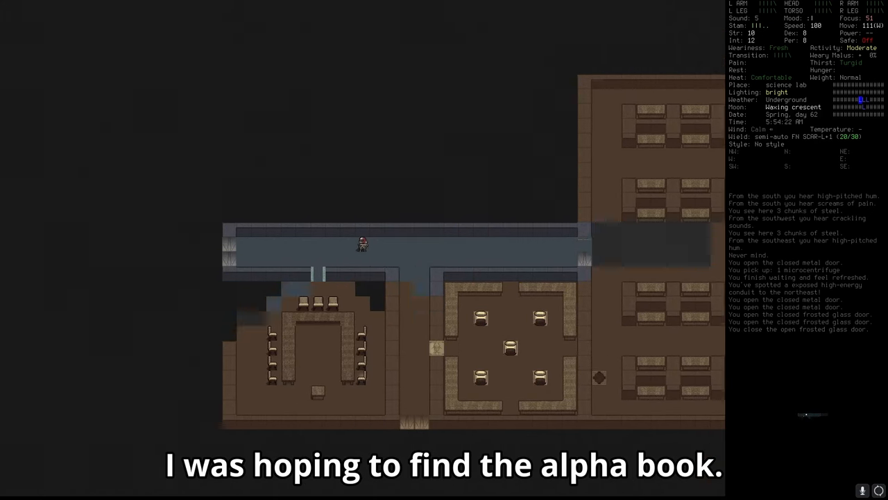
Step: Shoot the attacking zombie dog dead and bandage the chosen injured body part
key("w")
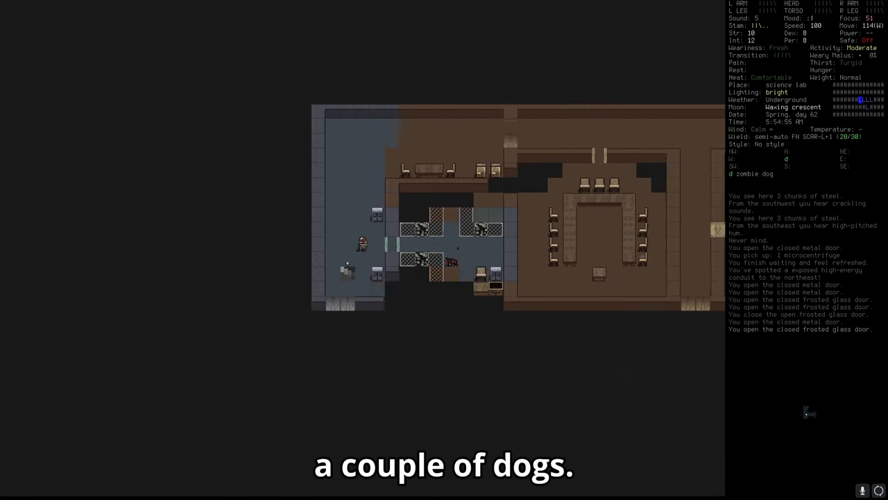
key("f")
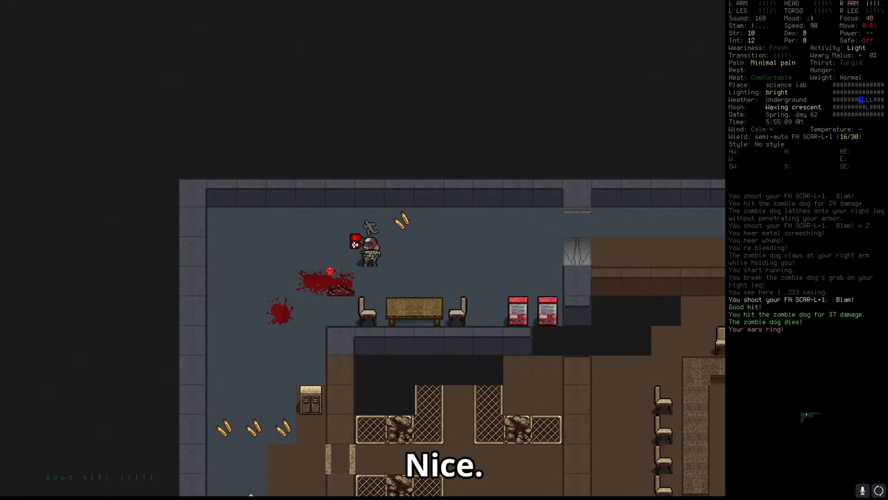
key("a")
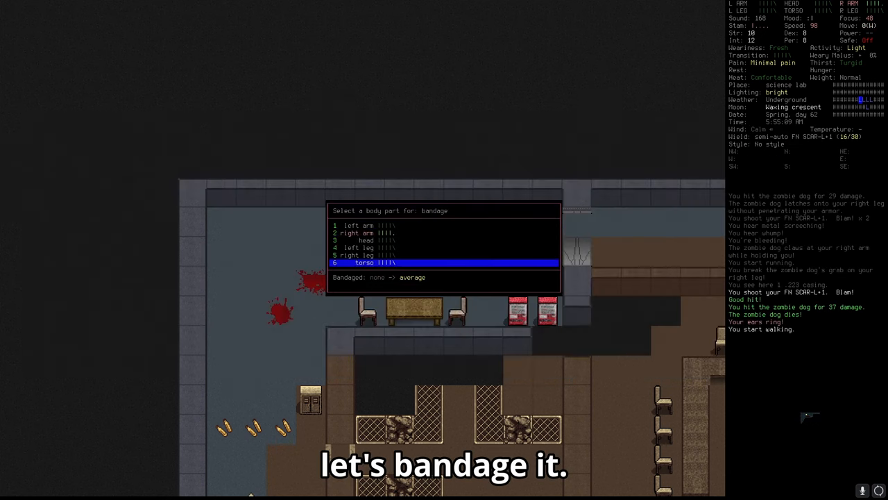
key("Return")
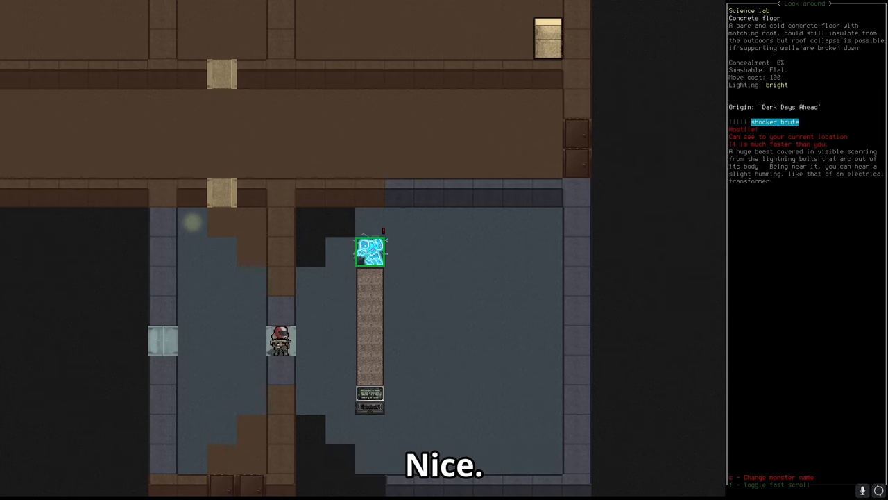
Step: Fire repeatedly at the shocker brute, ignoring the pain prompt to keep aiming
key("Escape")
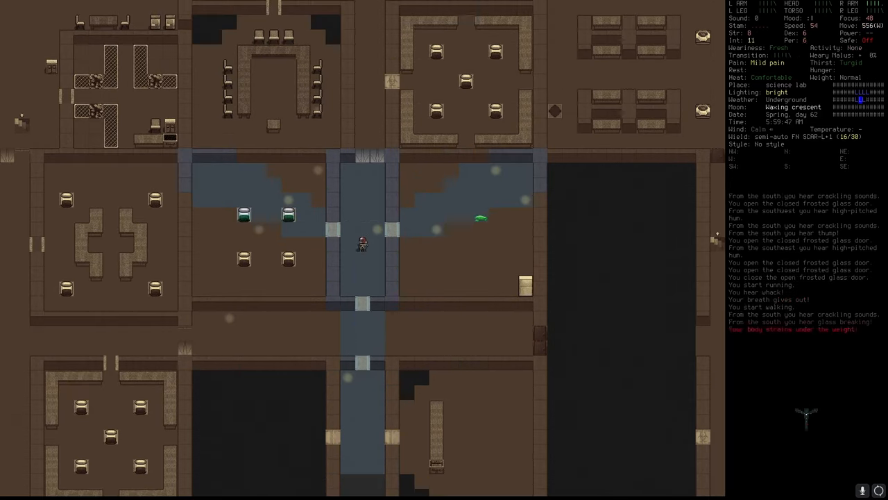
key("f")
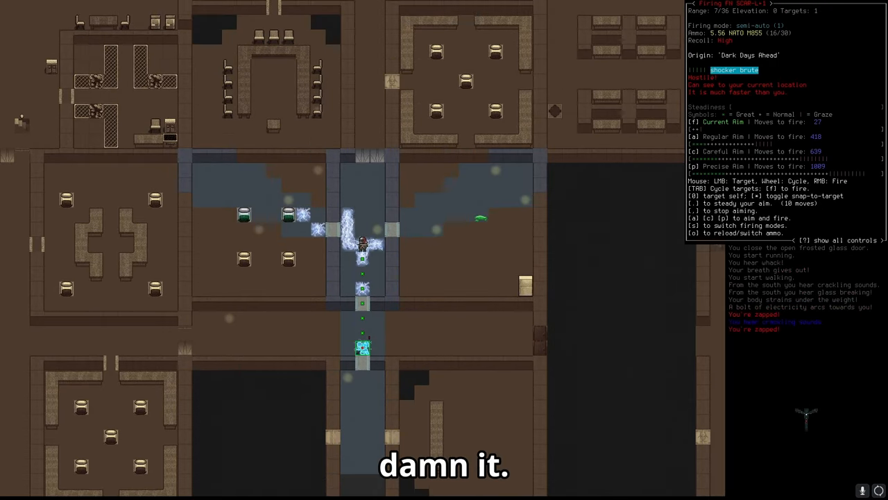
key("s")
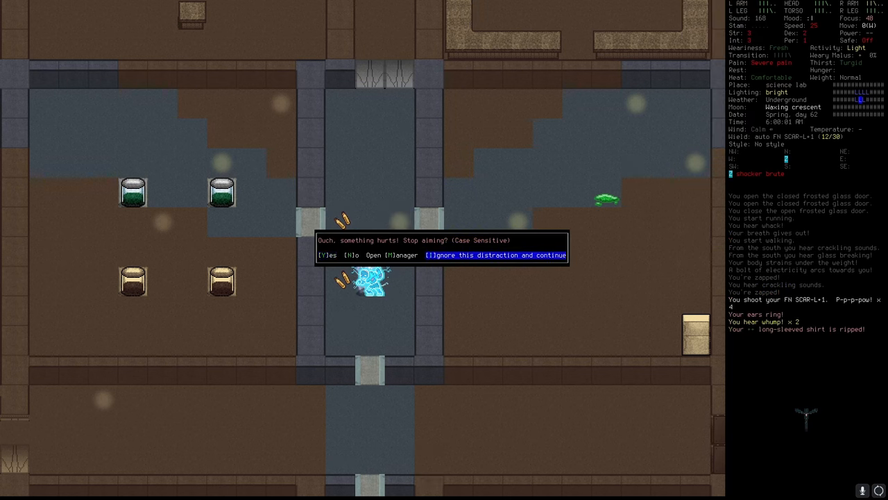
key("I")
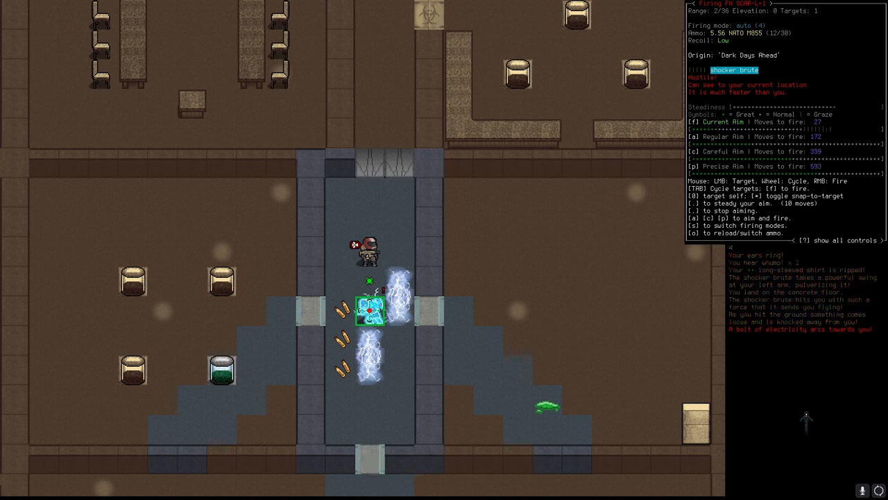
key("f")
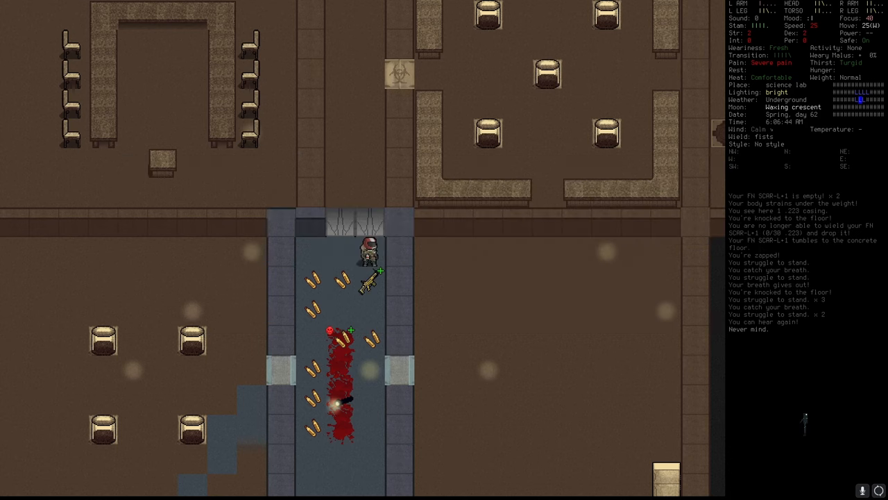
Step: Pulp the shocker brute's corpse and open the metal door at the corridor's north end
key("w")
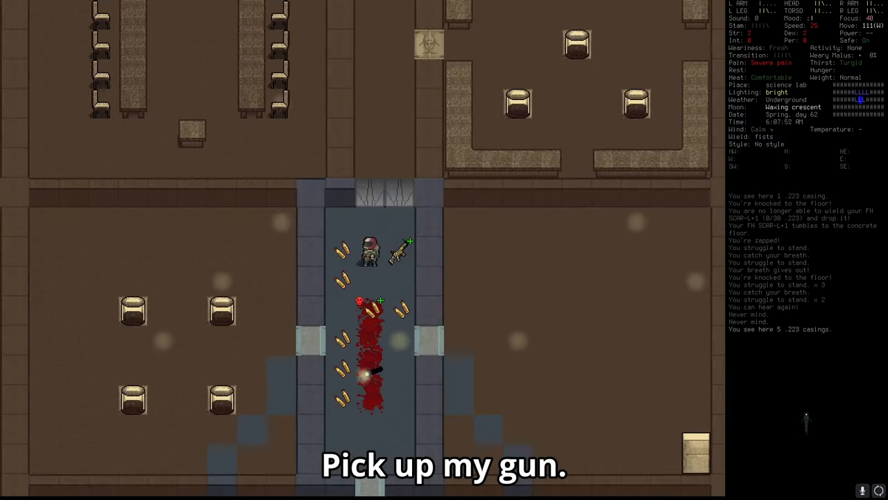
key("w")
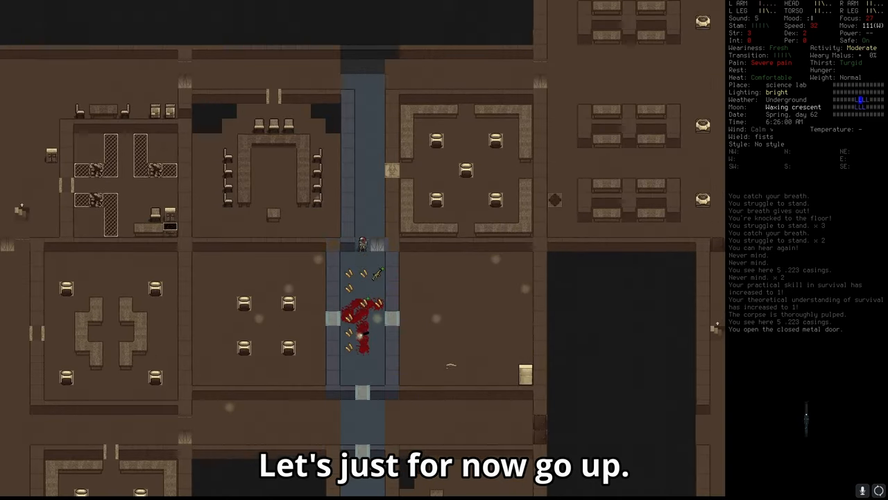
Step: Climb out of the lab and take the red sedan's driver seat
key("up")
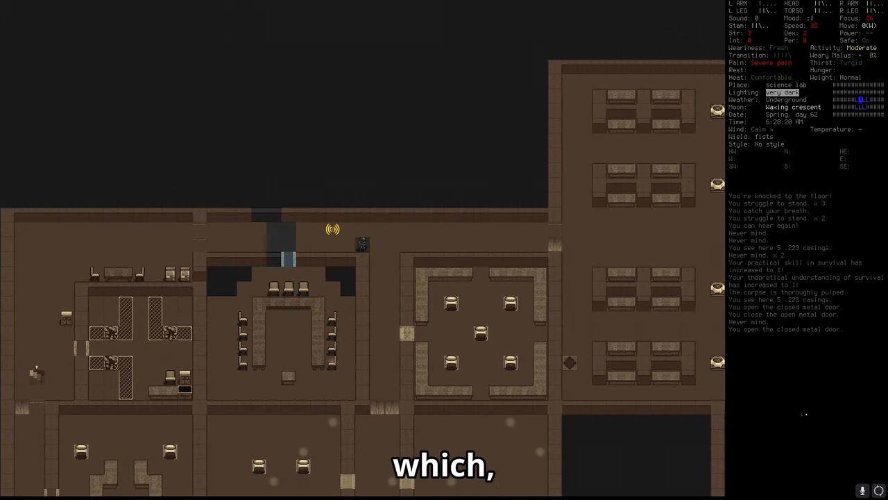
key("a")
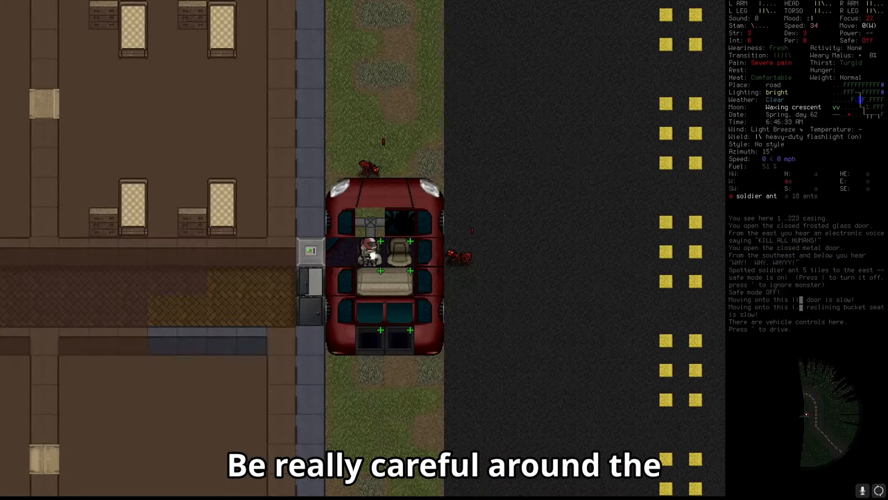
Step: Take a painkiller in the sedan, check the inventory, then step west into the corridor
key("E")
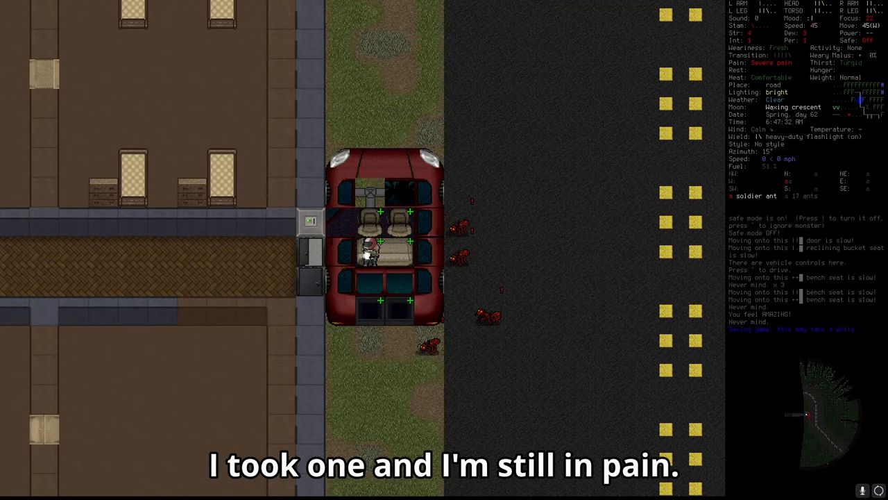
key("E")
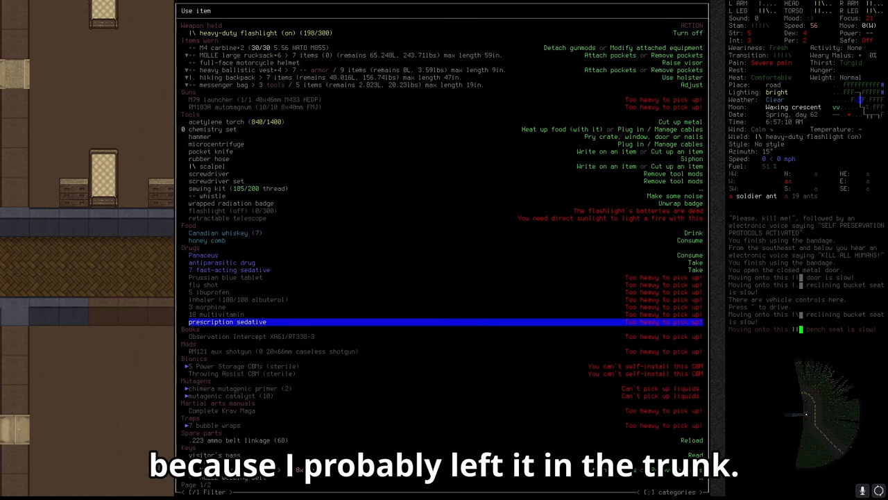
key("Escape")
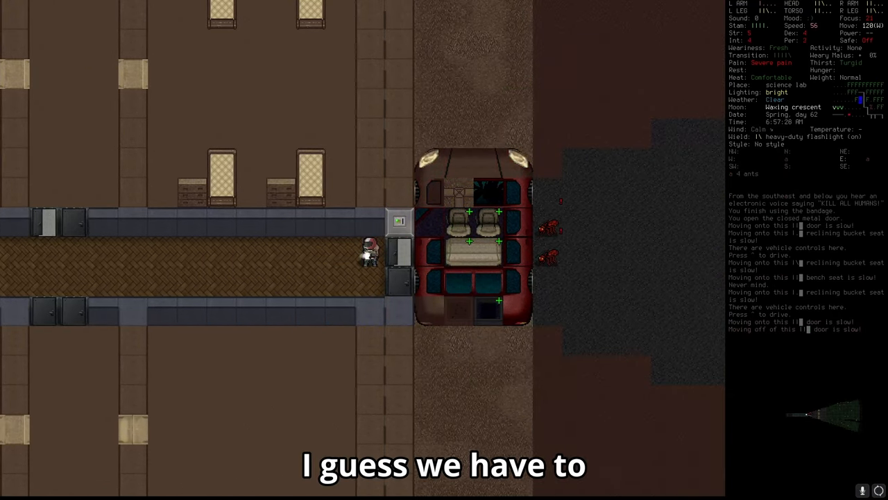
Step: Wait at a lab bed until the pain is mild, then return to the bloodstained corridor
key("w")
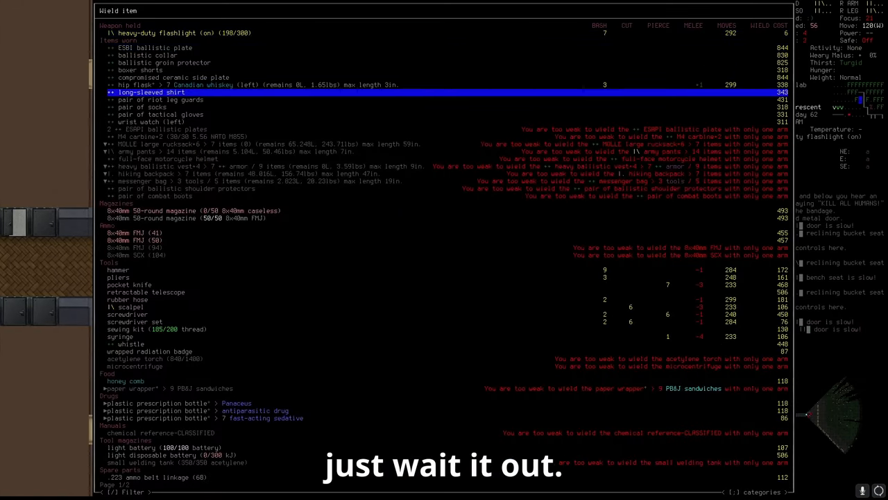
key("escape")
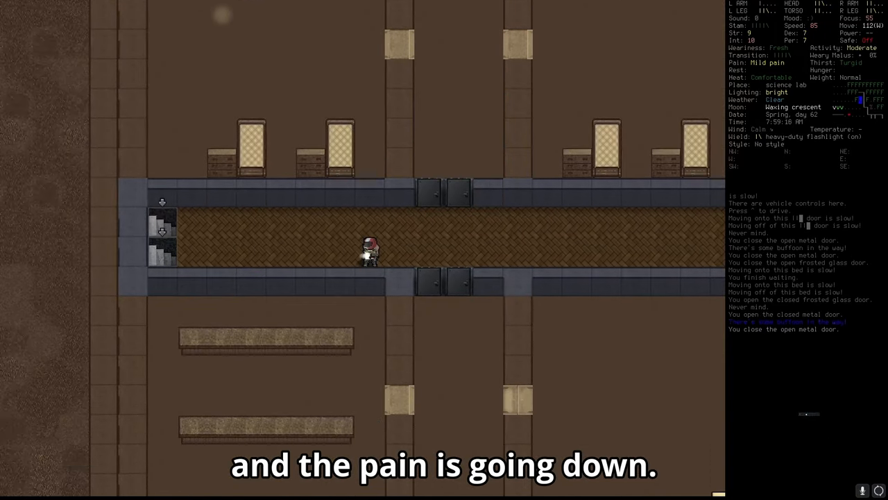
key("@")
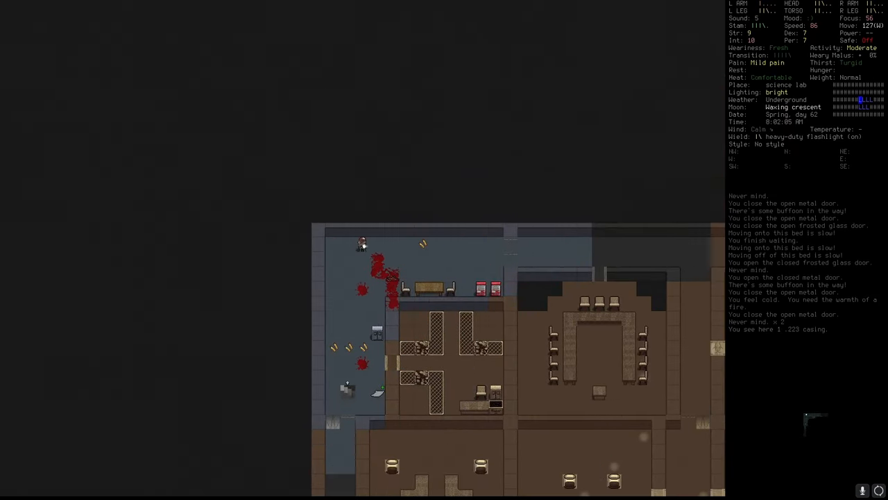
Step: Browse the usable items, put on the filthy gas mask, and walk into the central corridor
key("w")
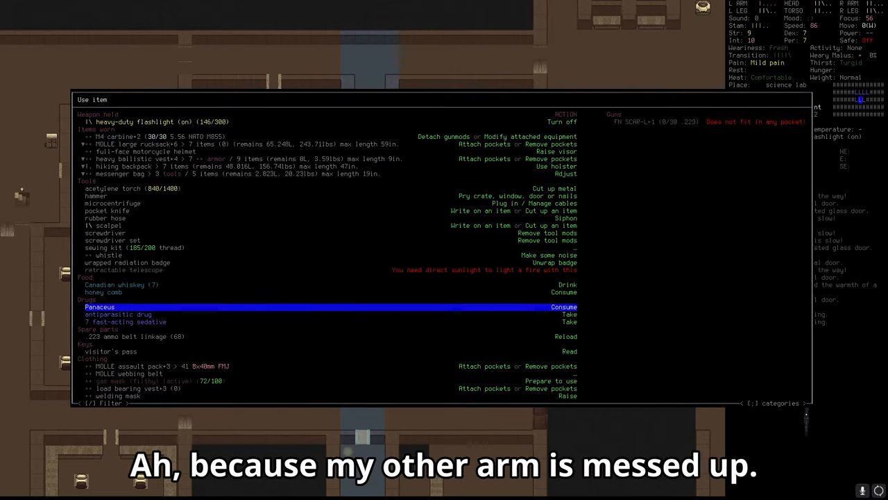
key("down")
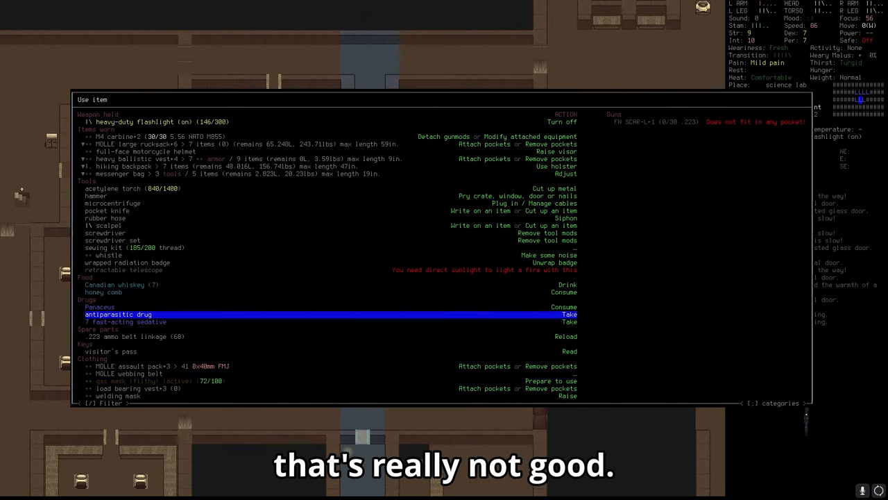
key("down")
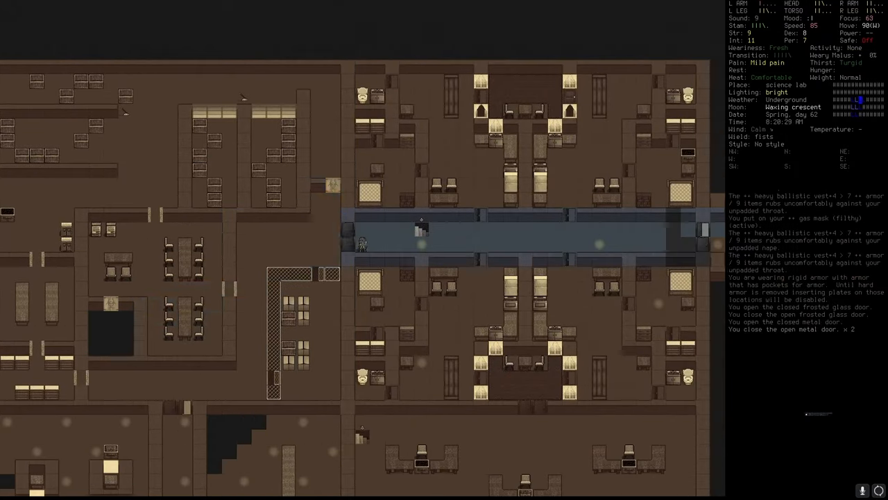
Step: Rest in the small lab restroom with the flashlight off, then bring up the multidrop list
key("@")
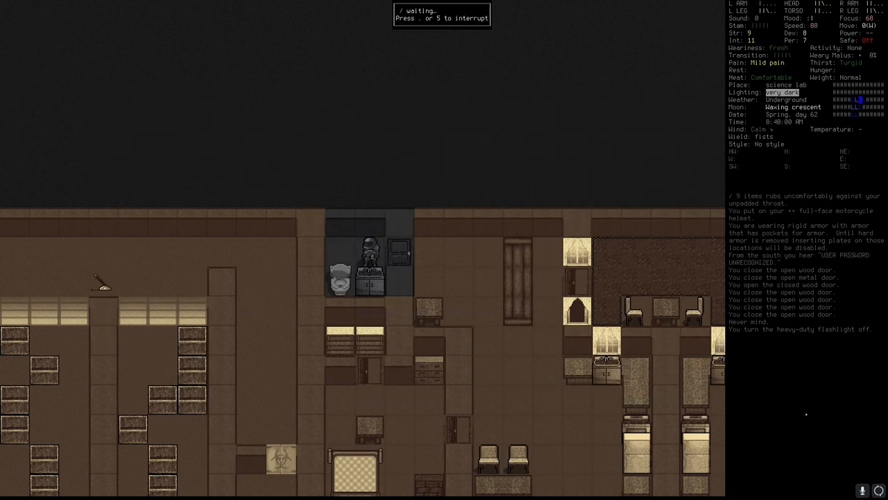
key("E")
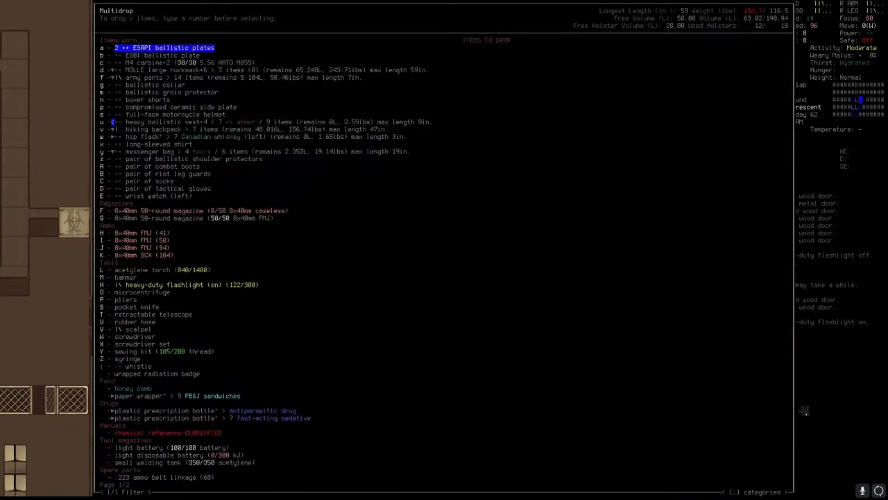
Step: Close the drop list and look over the items available to wield
key("Escape")
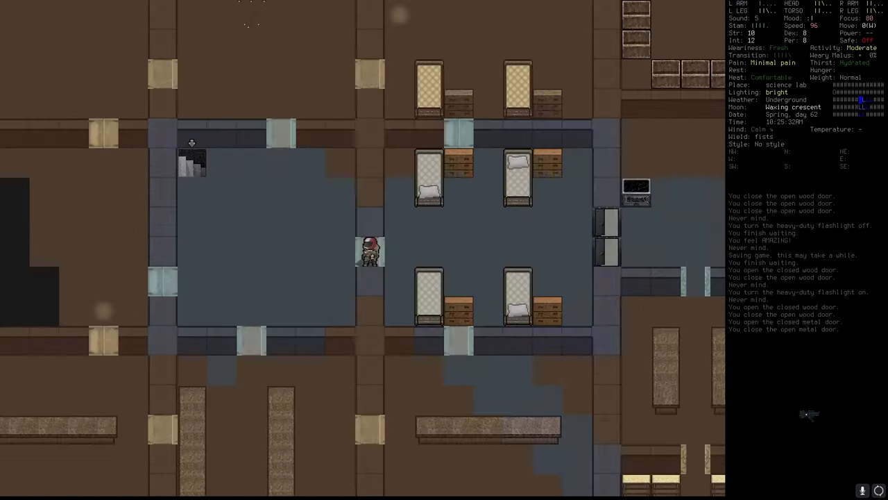
key("w")
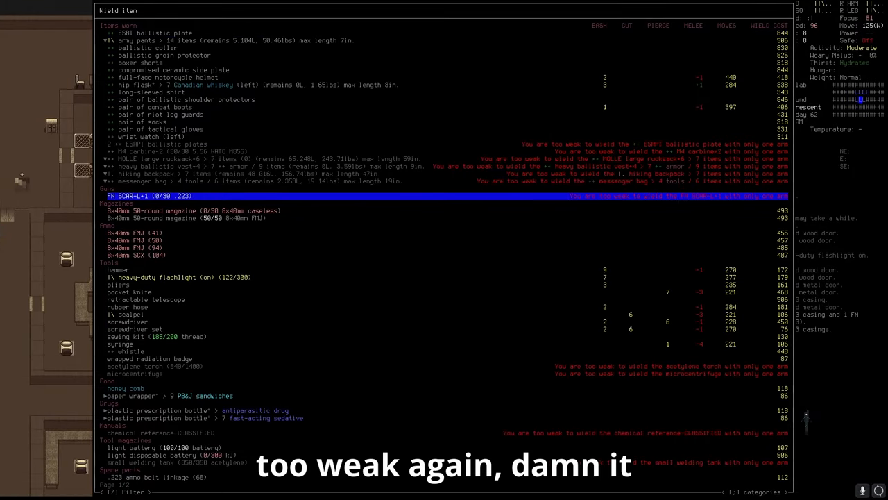
key("Escape")
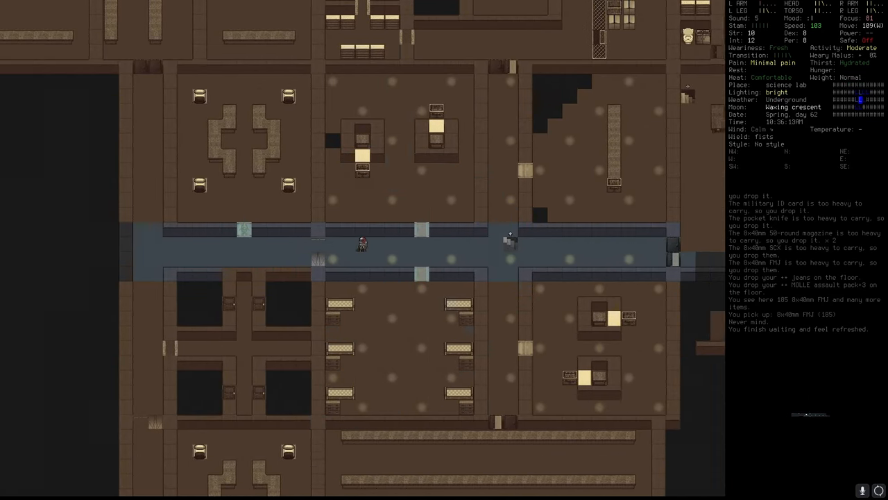
key("w")
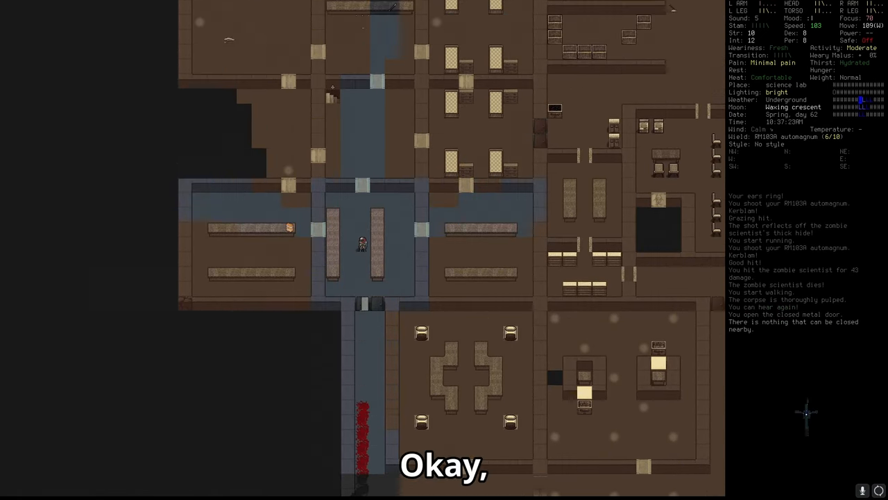
Step: Reload the RM103A automagnum and check the drop list without dropping anything
key("r")
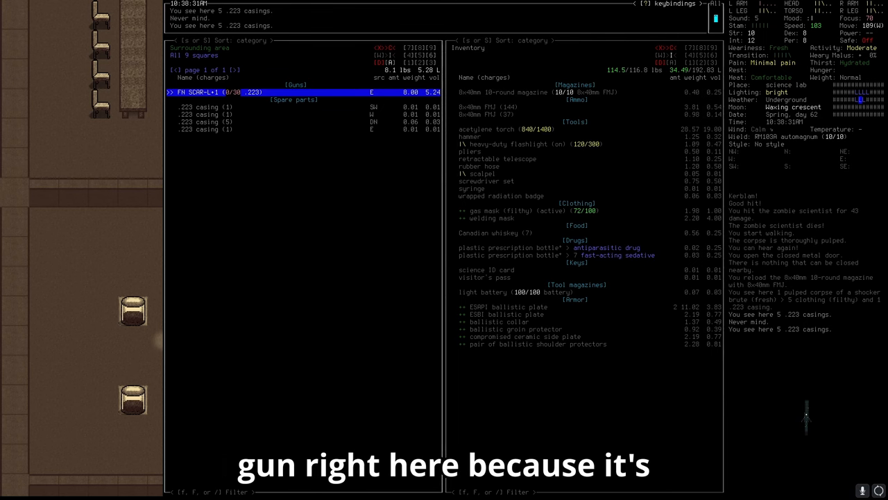
key("D")
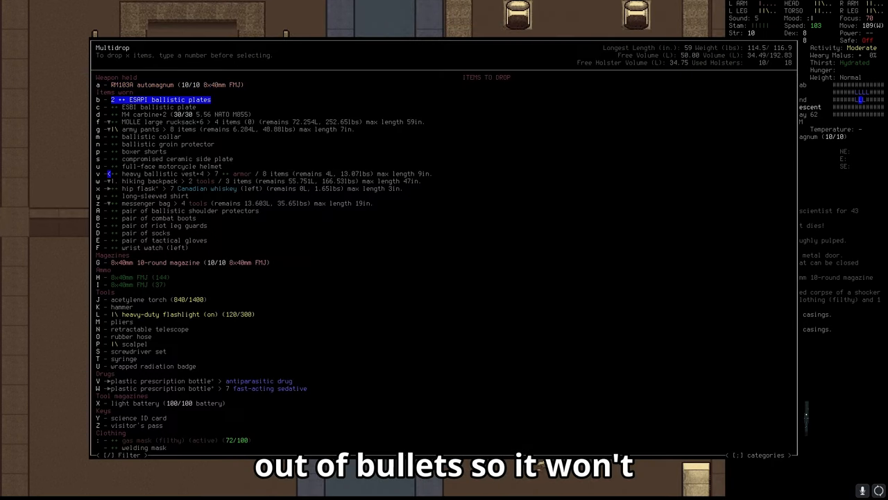
key("Escape")
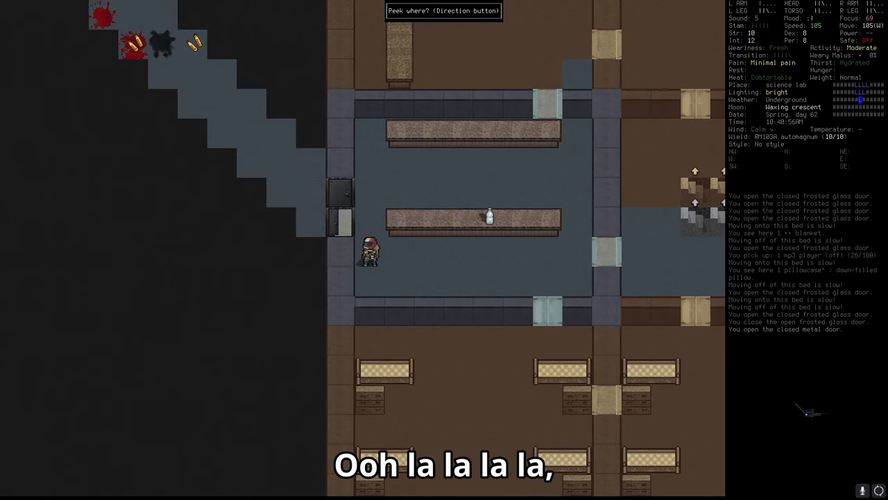
Step: Peek through the doorway, aim at the fat zombies and fire at the zombie scientist
key("Escape")
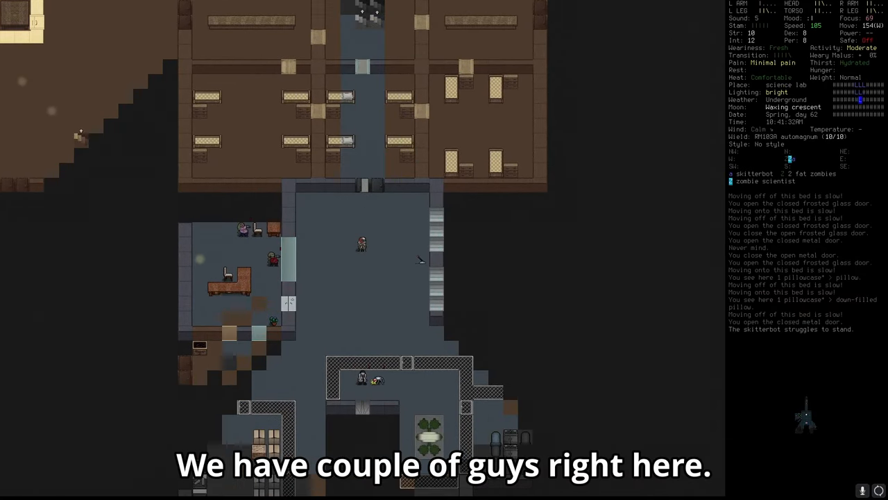
key("f")
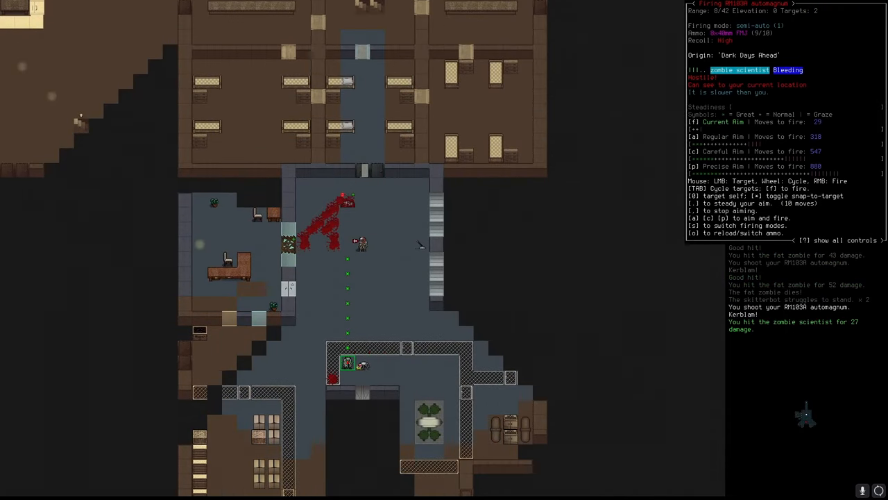
key("r")
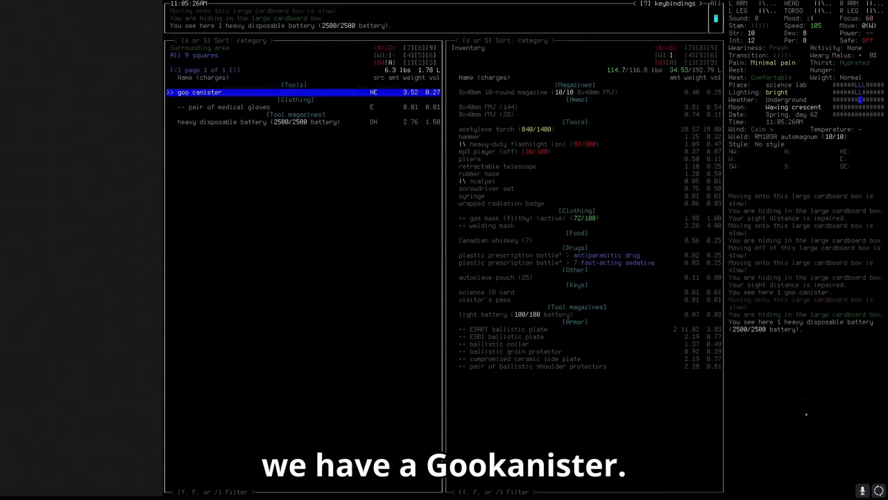
Step: Pick up the goo canister from the lab room
key("g")
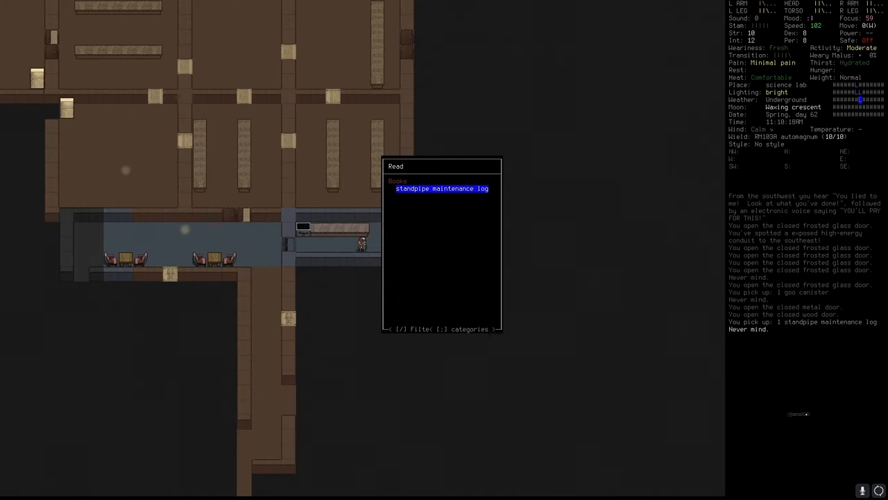
Step: Read the standpipe maintenance log and review carried items for anything to drop
left_click(441, 188)
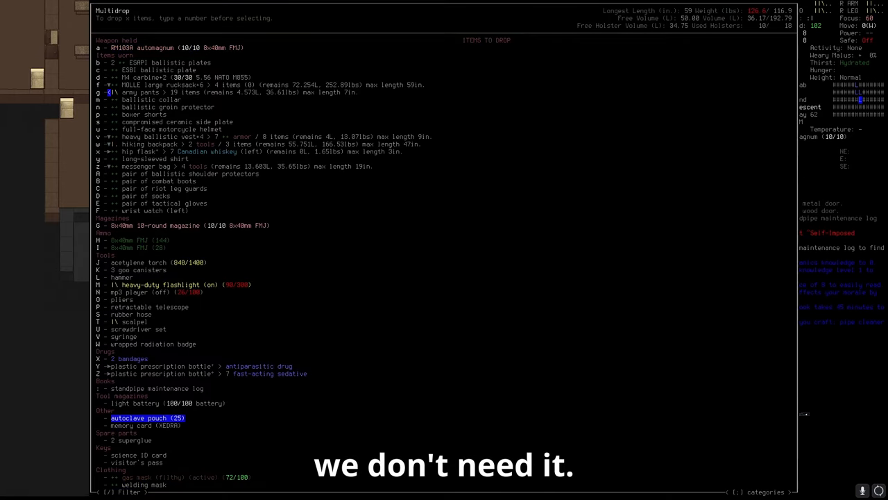
key("Escape")
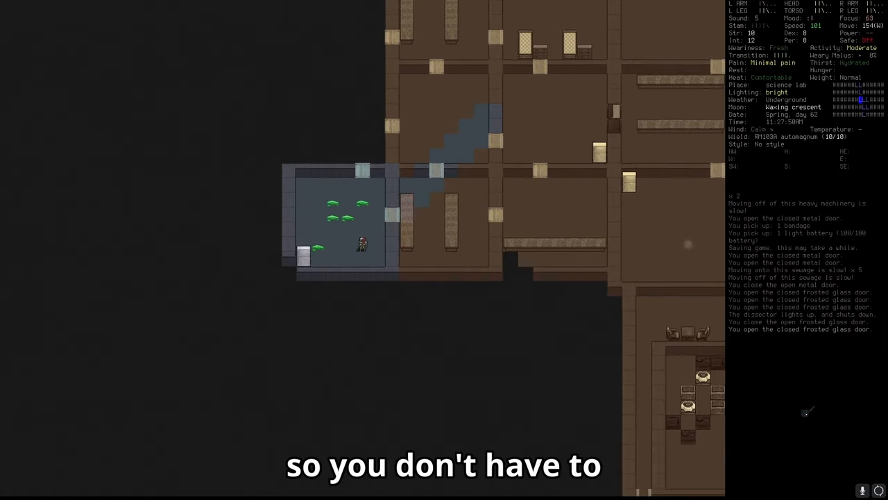
Step: Head out of the room, back away from the experimental lab bot, and bandage wounds
key("up")
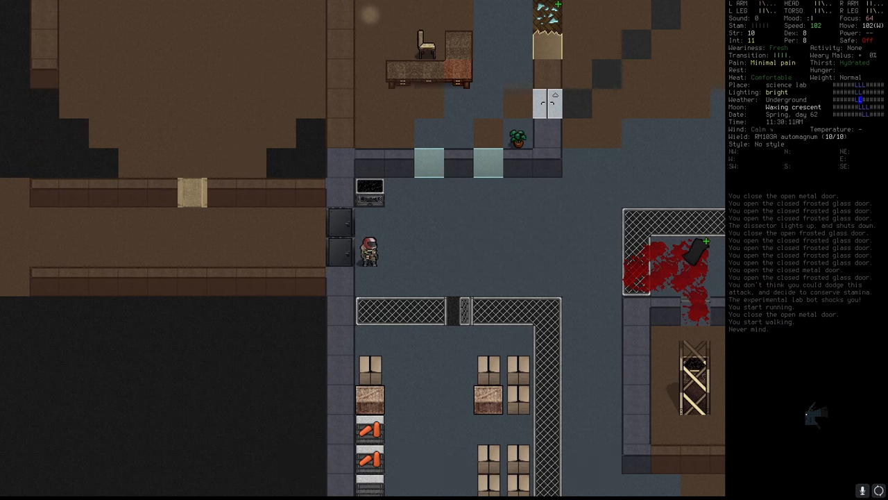
key("E")
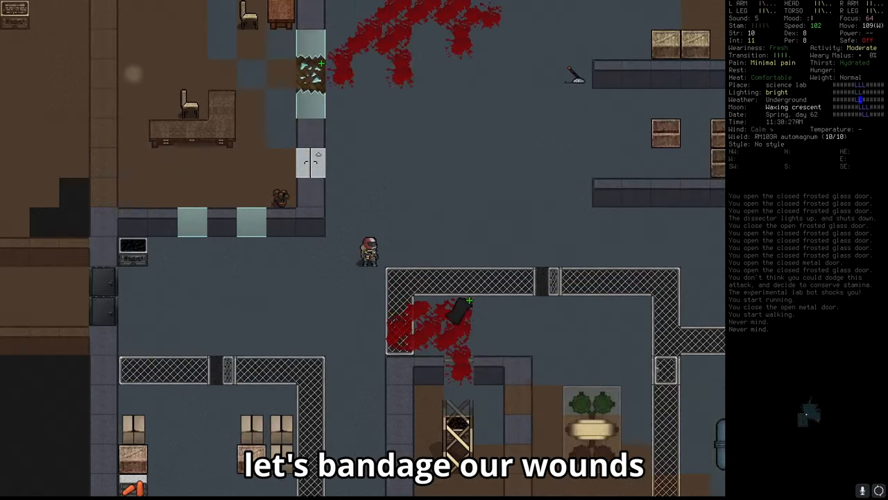
key("a")
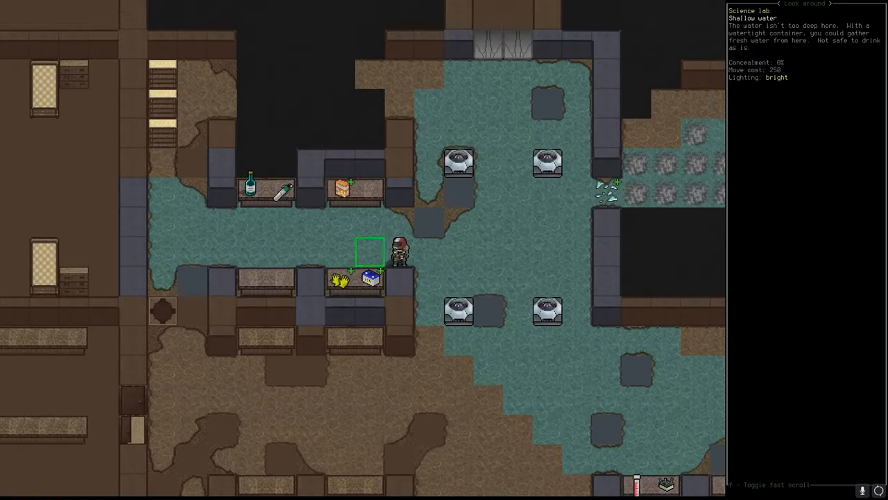
Step: Finish examining the shallow water in the flooded lab room
key("i")
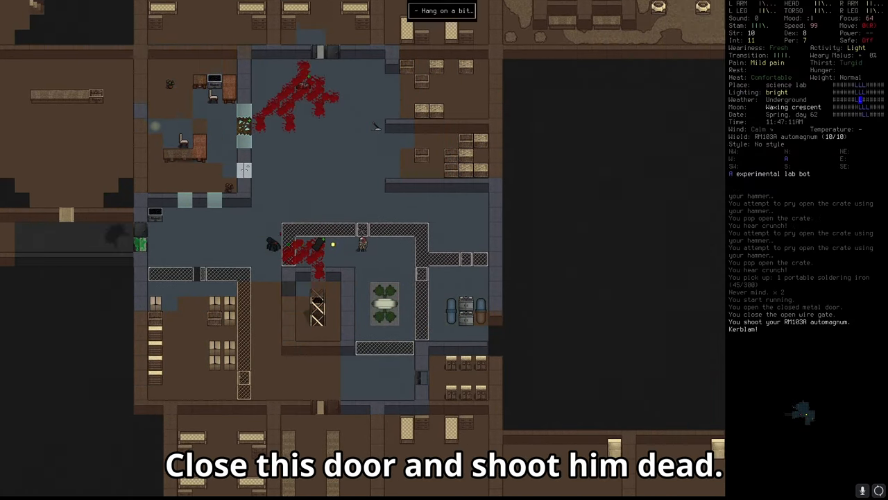
Step: Shoot the experimental lab bot dead, reload the automagnum, and leave its wreckage untouched
key("f")
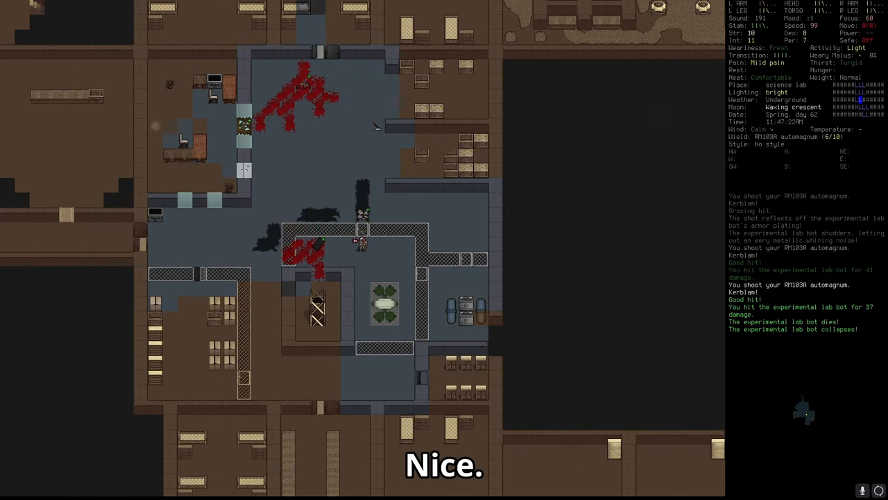
key("r")
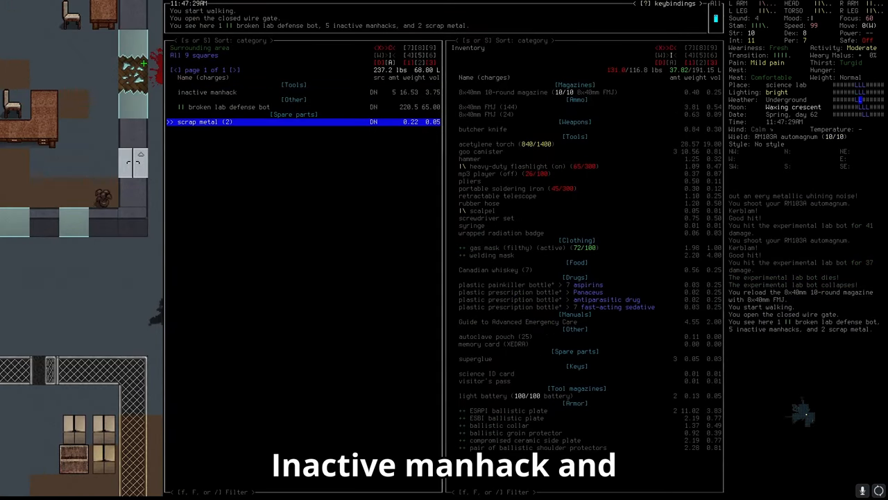
key("escape")
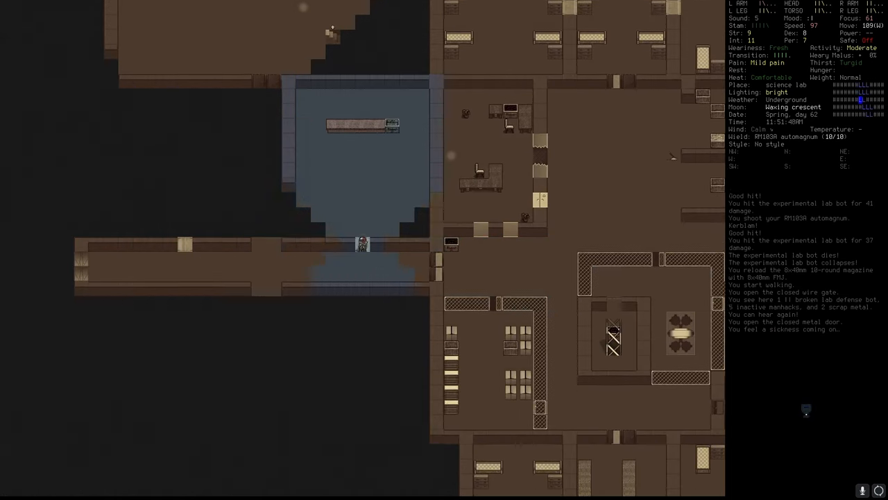
Step: Walk on through the lab, peek around a door, and pry open another storage crate
key("w")
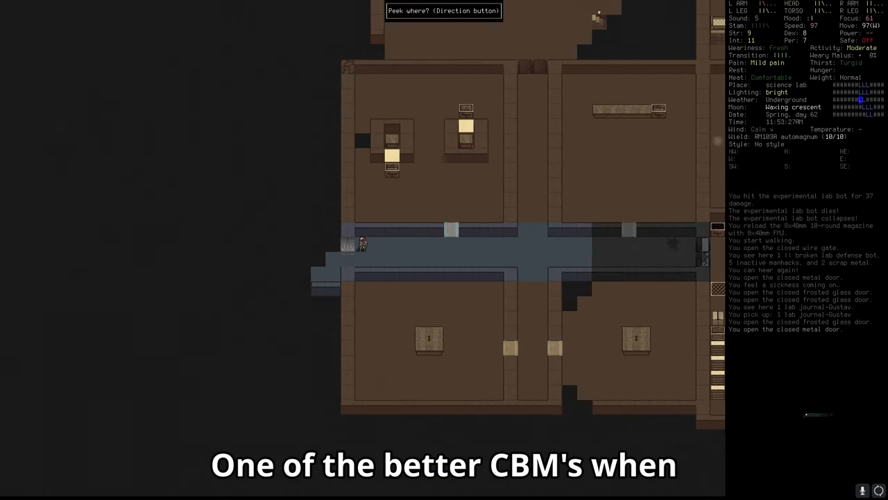
key("w")
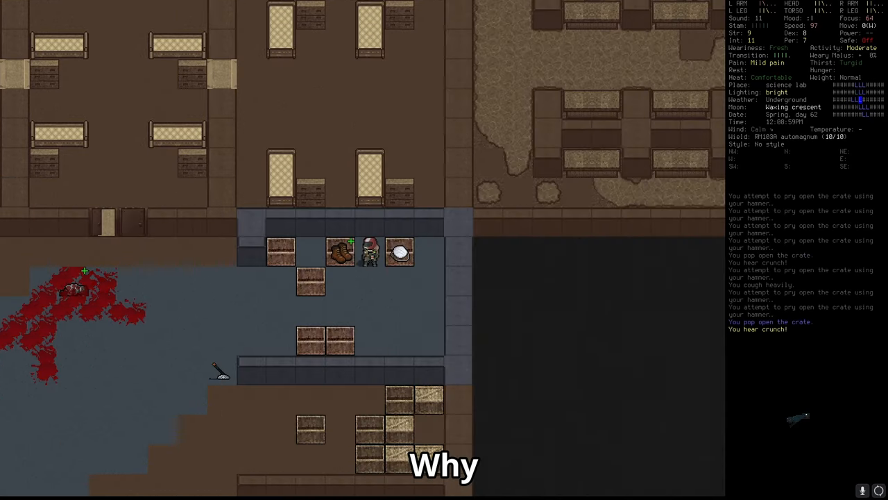
key("@")
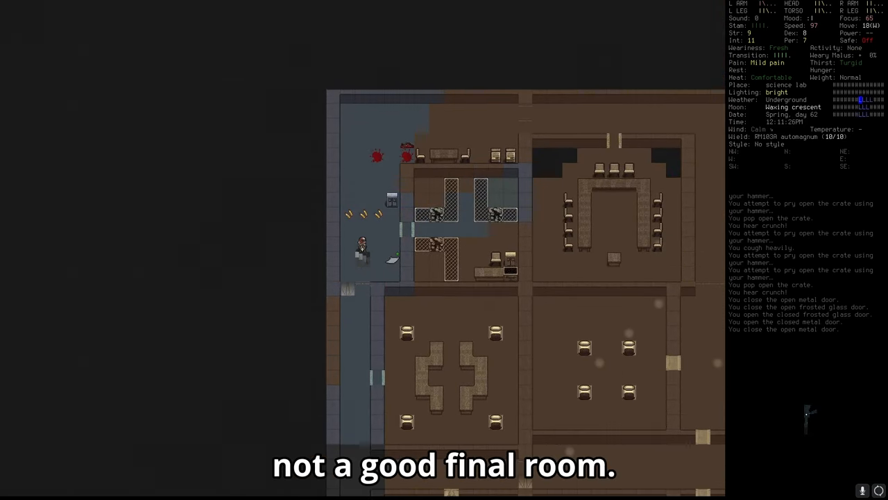
Step: Walk from the lab rooms toward a dormitory bed
key("w")
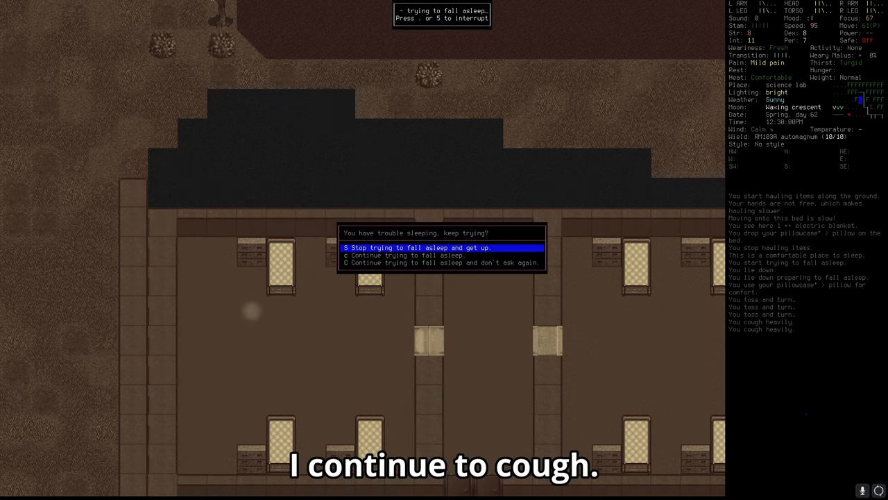
Step: Stop trying to fall asleep and get up
key("S")
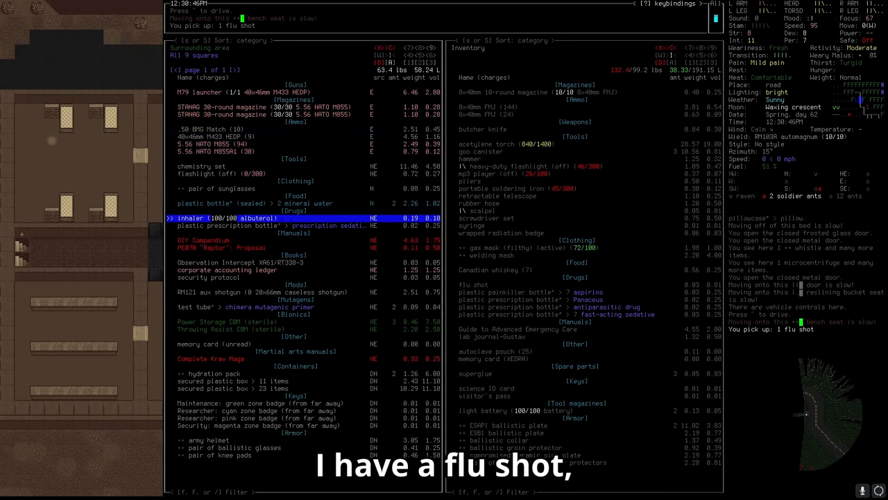
Step: Inject the flu shot, take Complete Krav Maga and the CBMs, and head to the dorm
key("a")
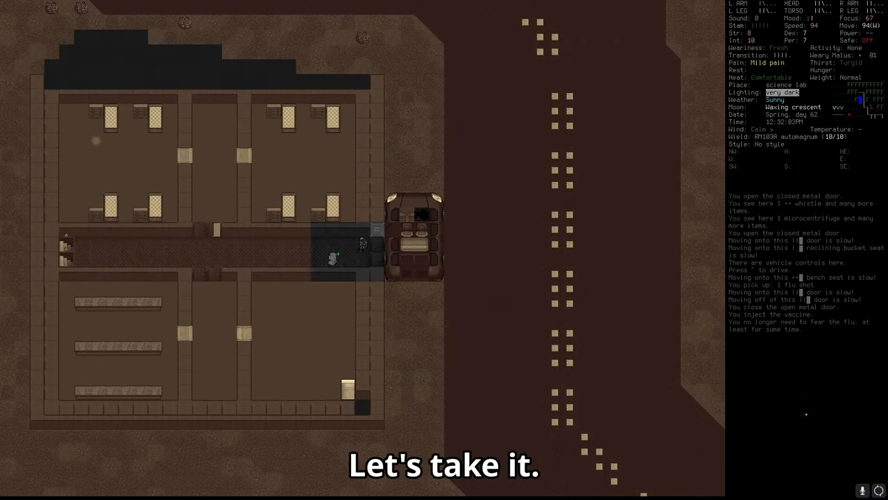
key("@")
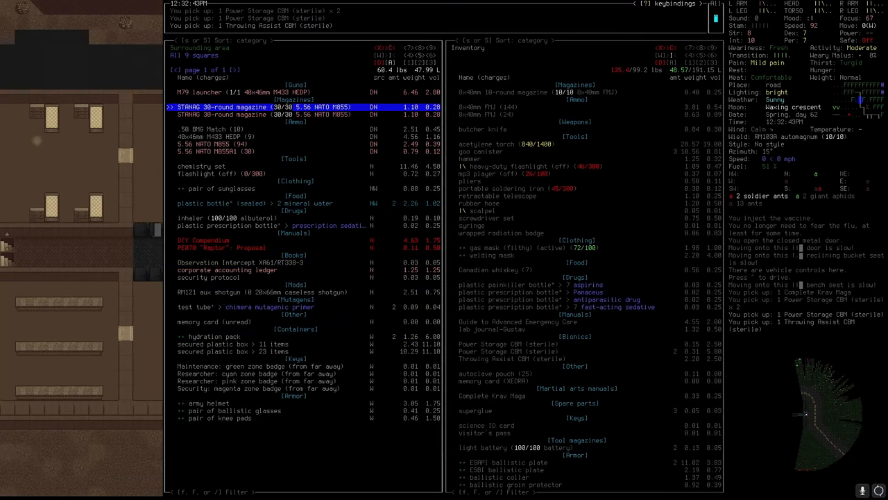
key("Escape")
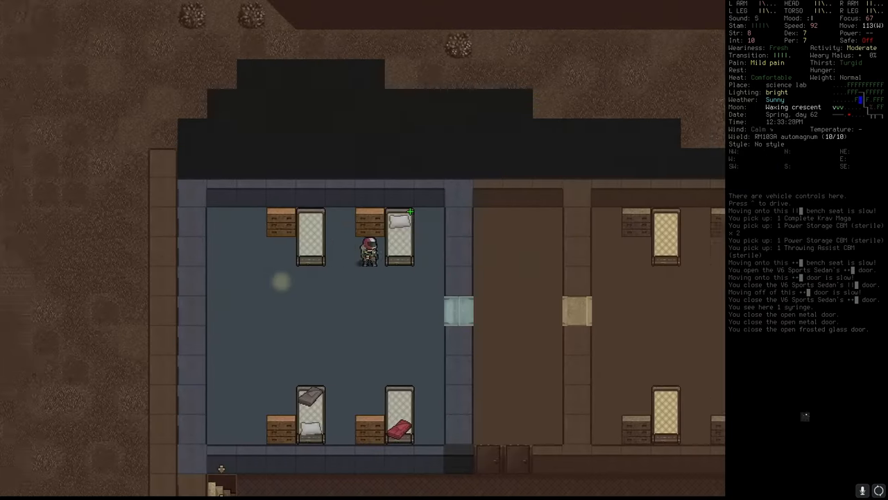
key("E")
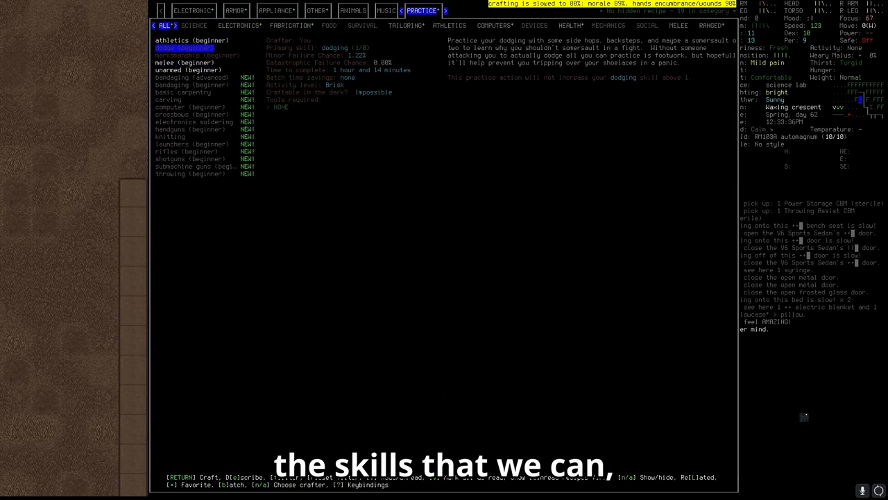
Step: Practice athletics (beginner) for the afternoon
left_click(195, 40)
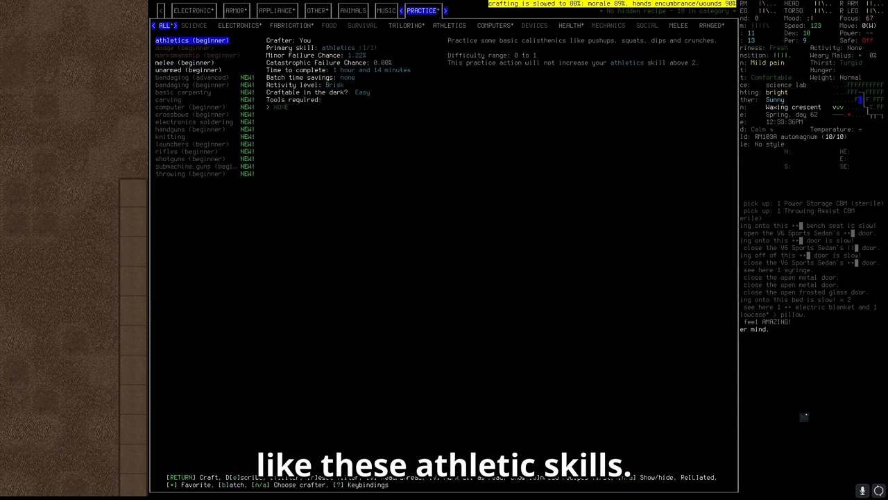
key("Return")
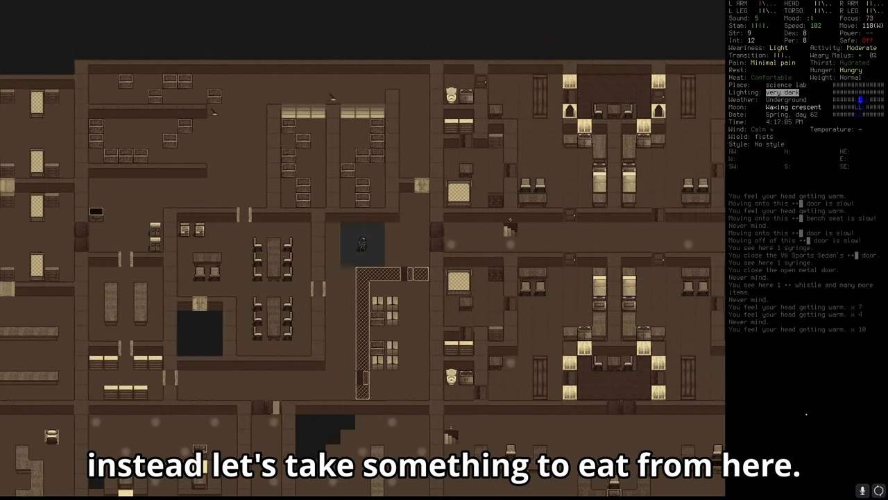
Step: Review the character's sickness effects, then confirm going to sleep in the dorm bed
key("E")
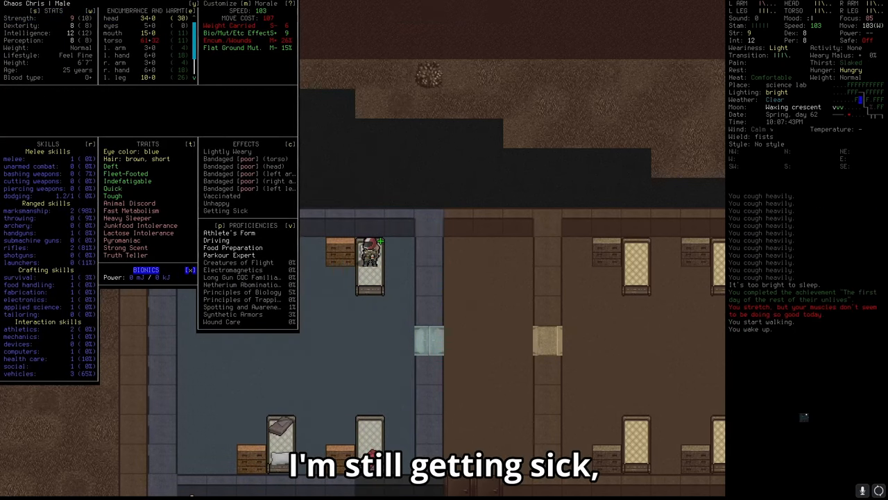
left_click(225, 210)
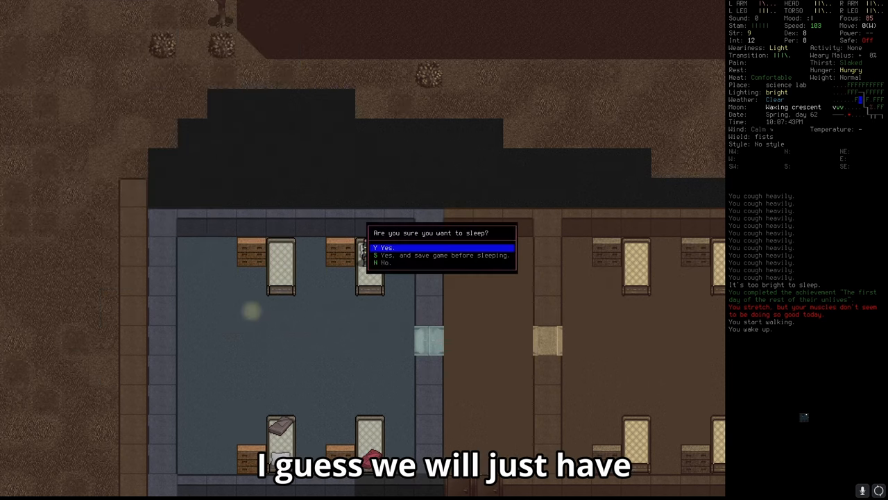
key("Y")
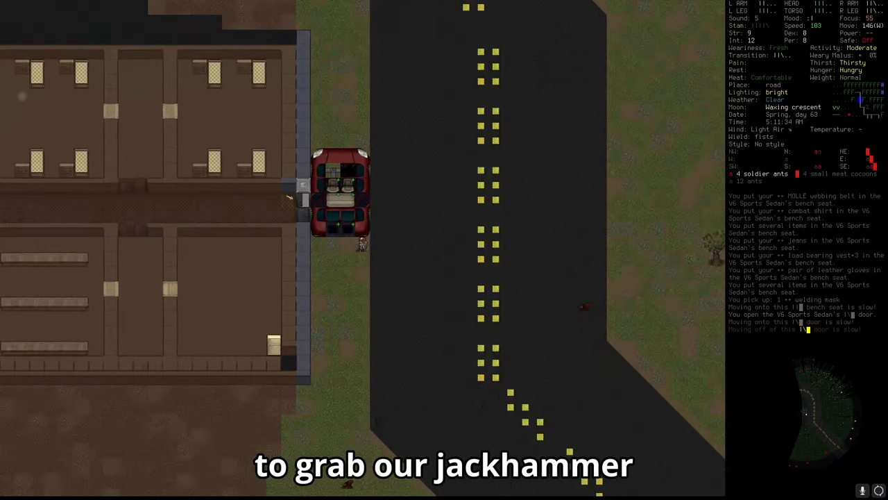
Step: Wield the jackhammer, found by filtering items for 'jac'
key("w")
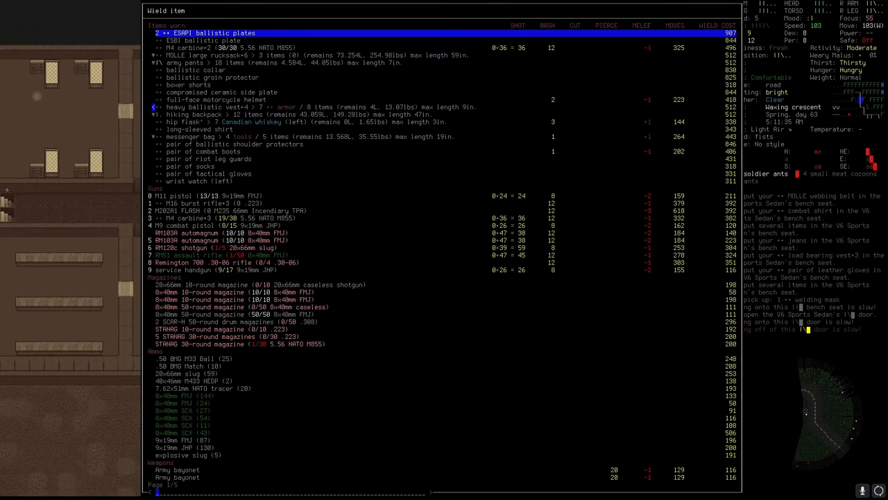
type("jac")
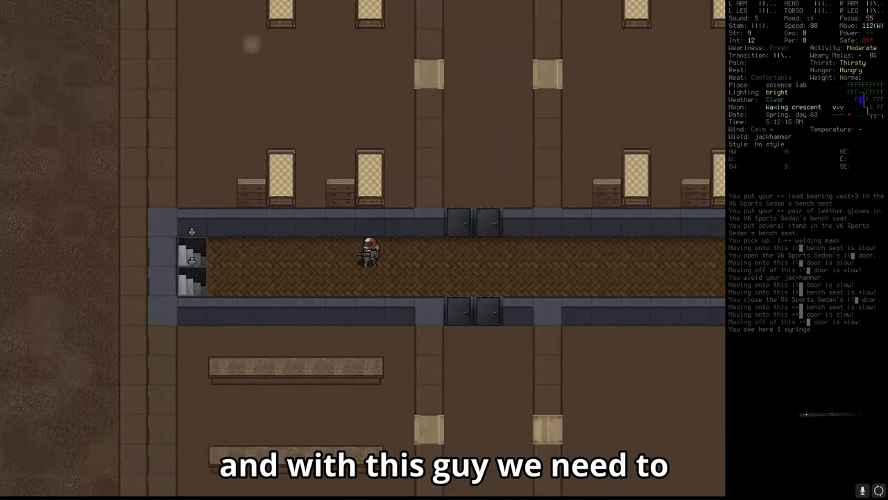
scroll("down", 3)
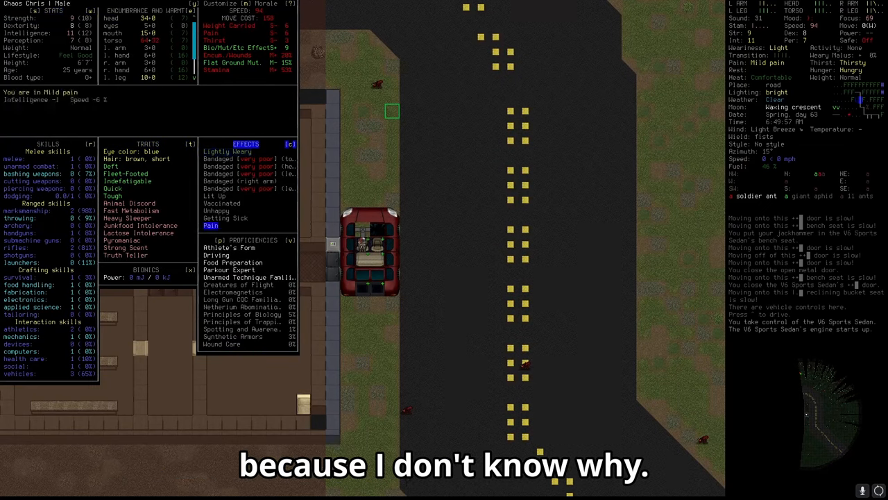
Step: Inspect the cause of the character's mild pain on the status screen
left_click(226, 218)
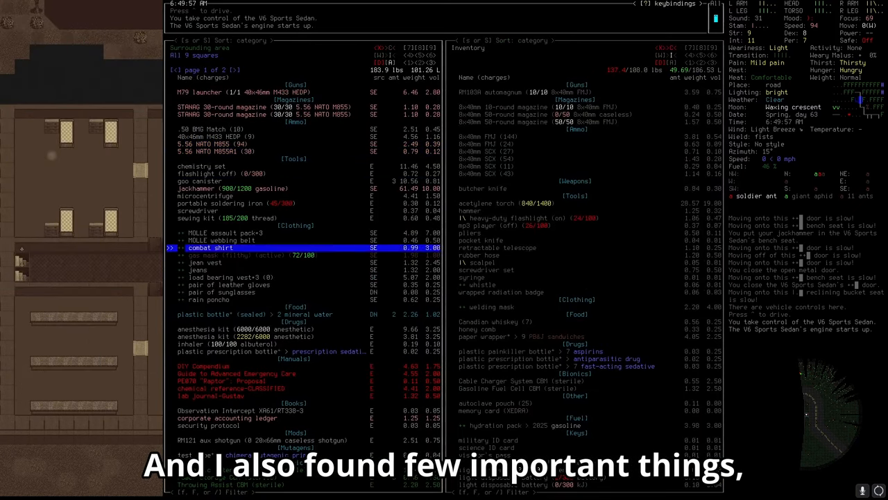
scroll("down", 3)
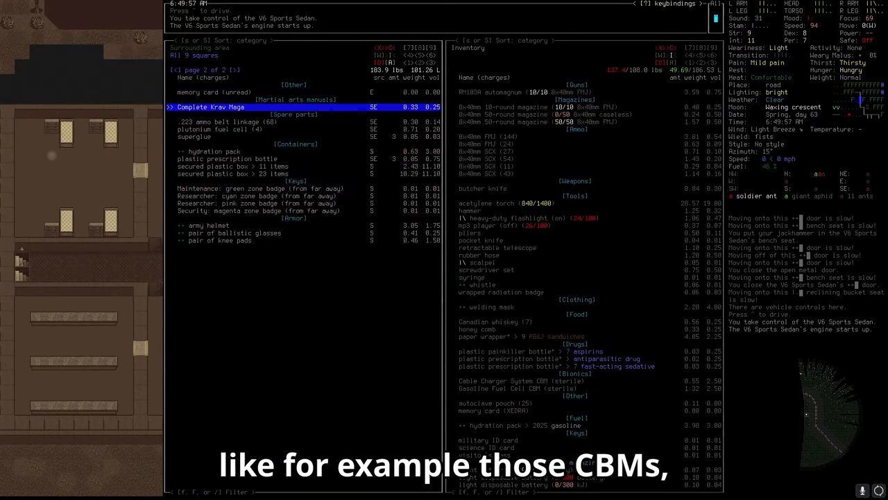